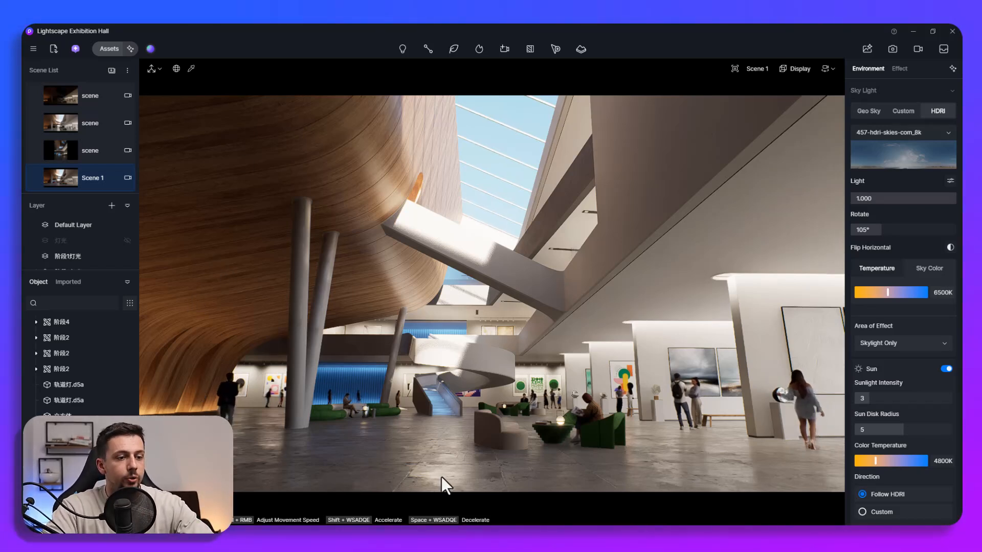
# Launch AI Material Snap from the asset library with the concrete-hall reference image
pyautogui.click(108, 48)
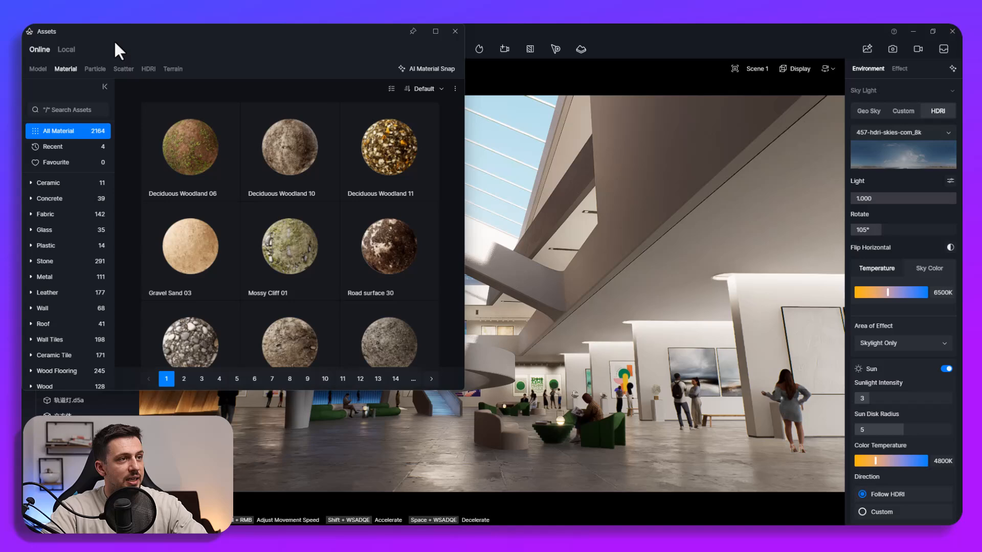
pyautogui.moveTo(208, 101)
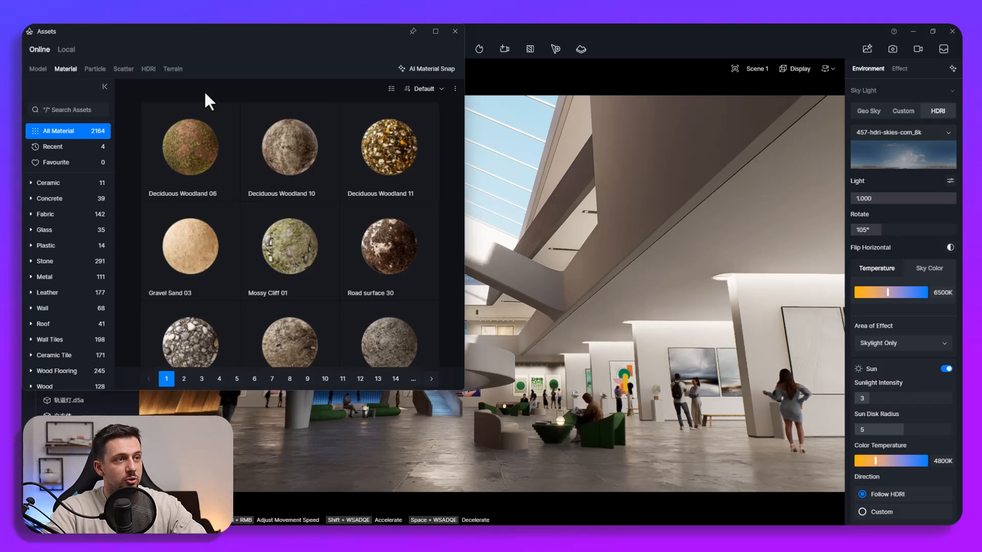
pyautogui.click(426, 69)
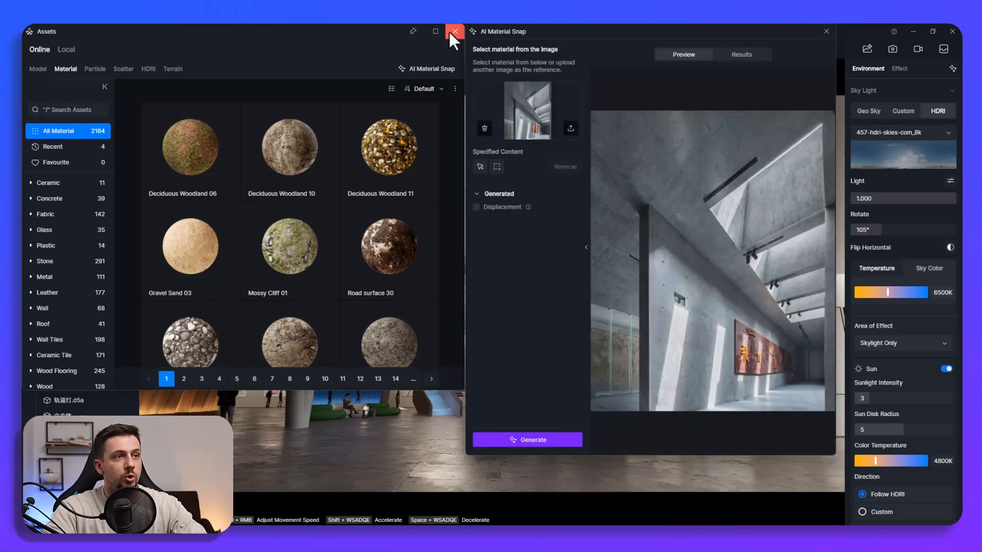
pyautogui.click(454, 31)
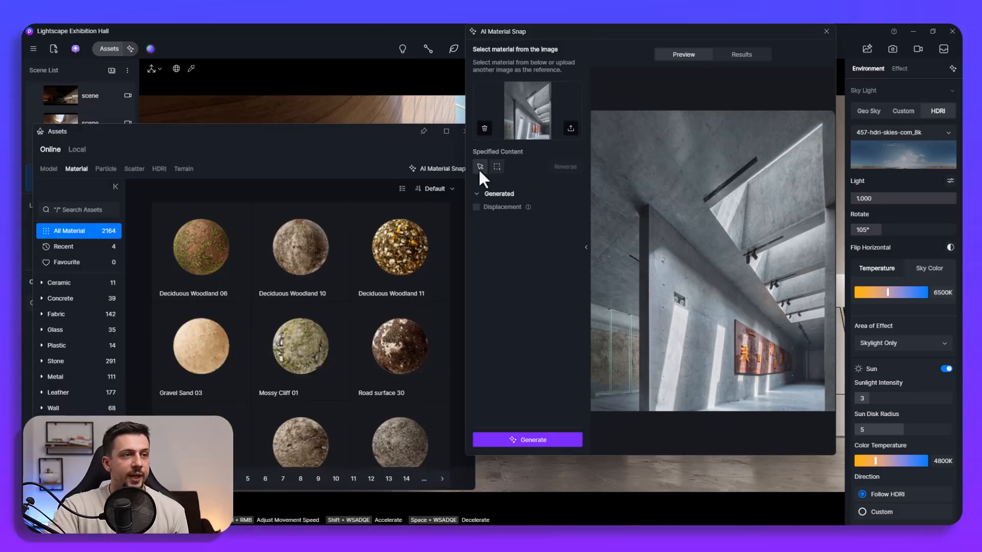
# Pick the wall region, include a displacement map and generate the concrete material
pyautogui.click(480, 167)
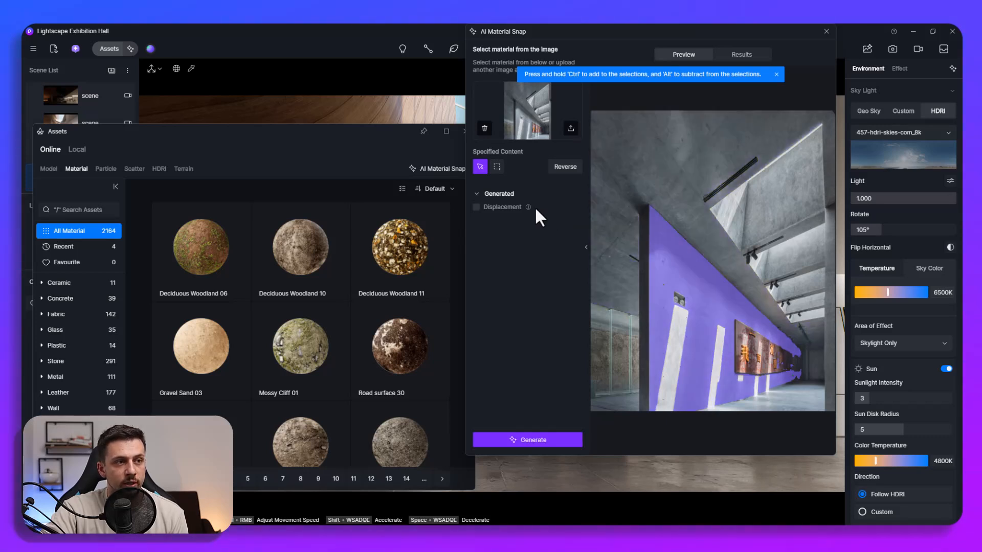
pyautogui.click(476, 208)
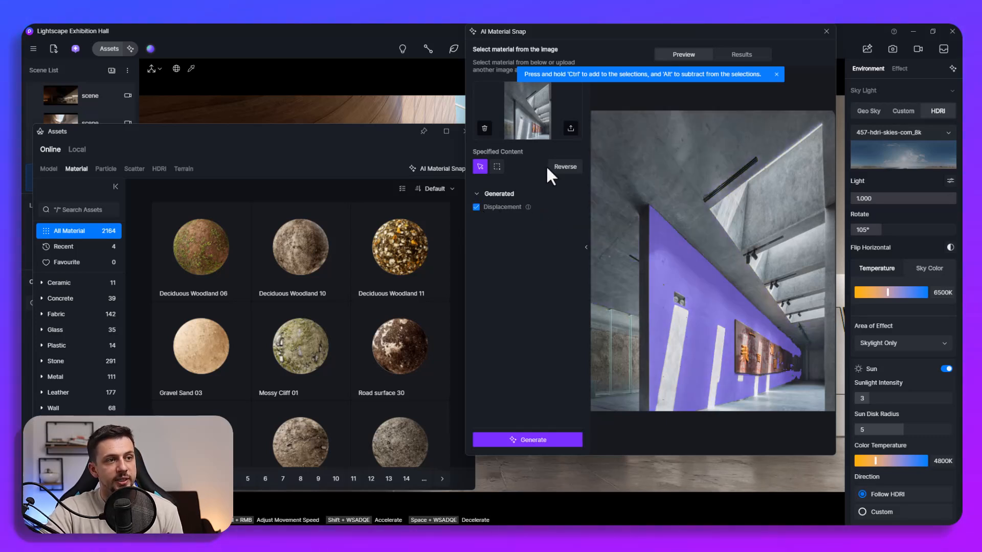
pyautogui.click(526, 440)
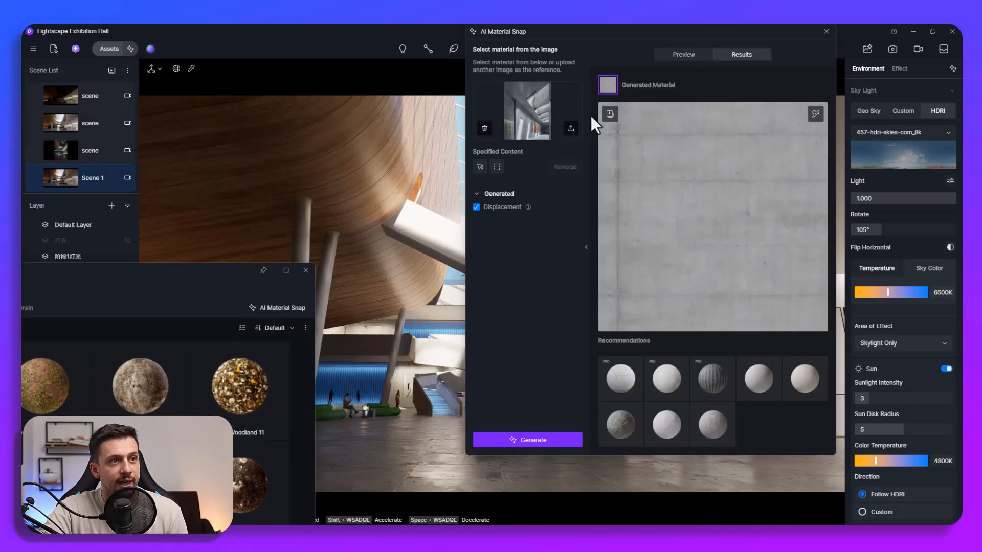
# Save the concrete material locally, apply it in the hall and enable triplanar mapping
pyautogui.click(608, 114)
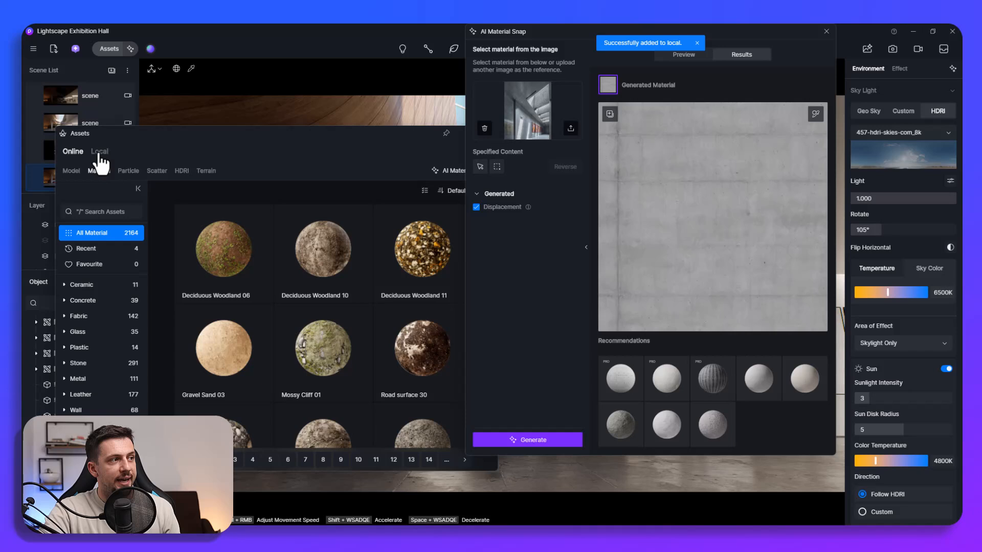
pyautogui.click(99, 151)
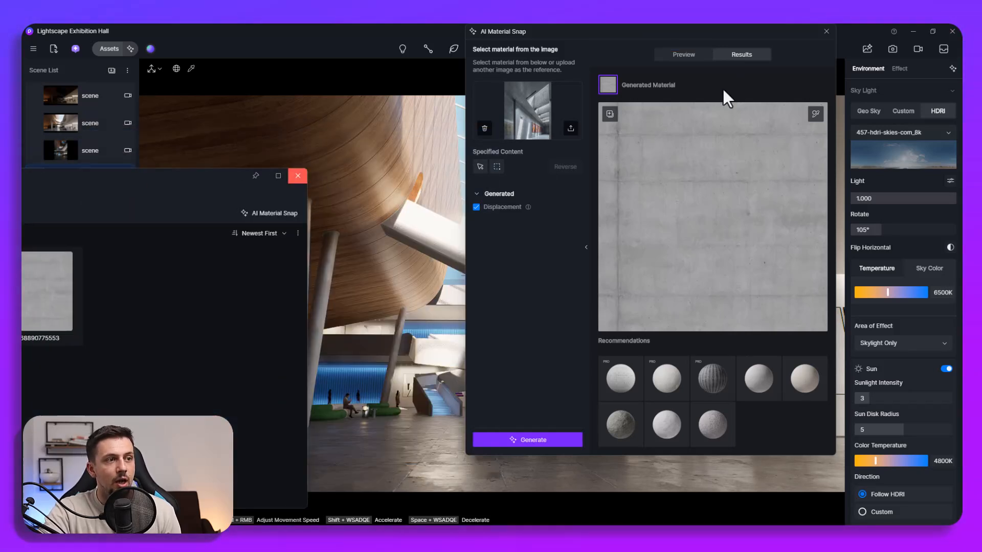
pyautogui.moveTo(801, 132)
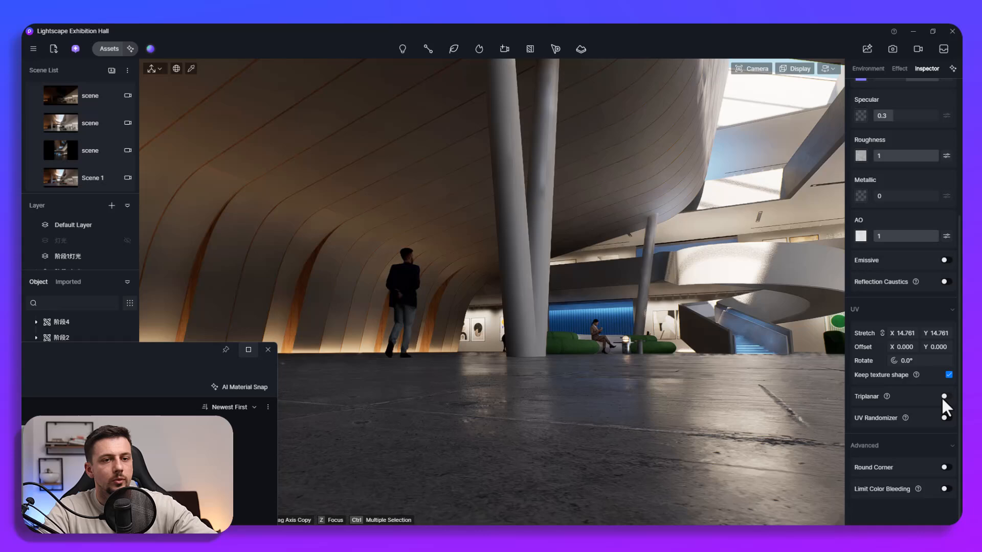
pyautogui.click(946, 395)
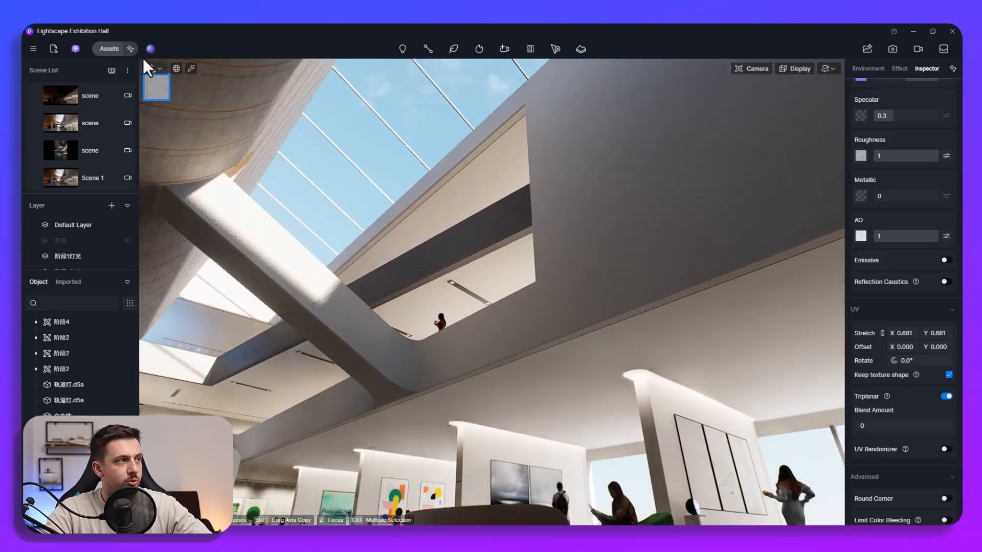
# Upload an interior screenshot as reference and generate a striped travertine-like marble from its wall
pyautogui.click(109, 50)
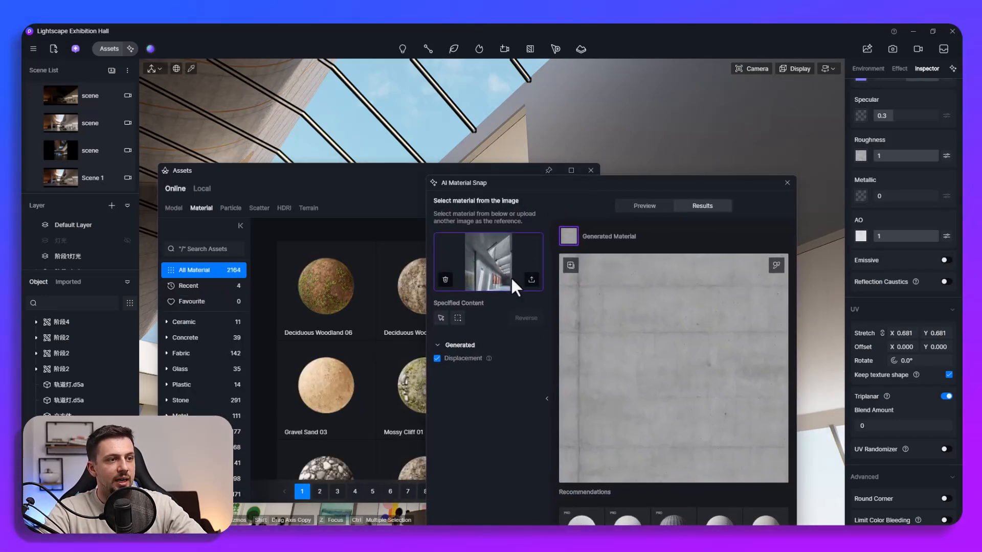
pyautogui.click(531, 280)
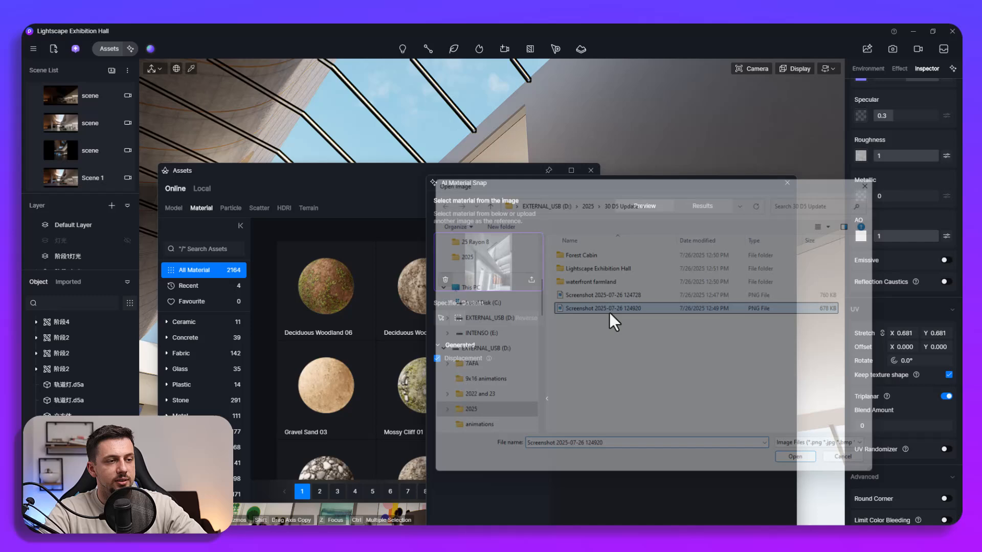
pyautogui.click(793, 457)
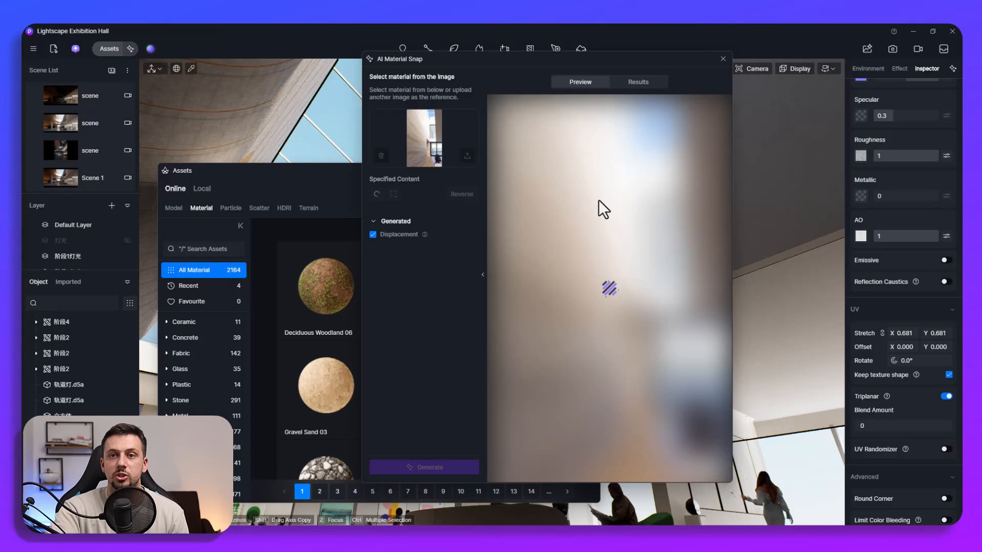
pyautogui.moveTo(587, 322)
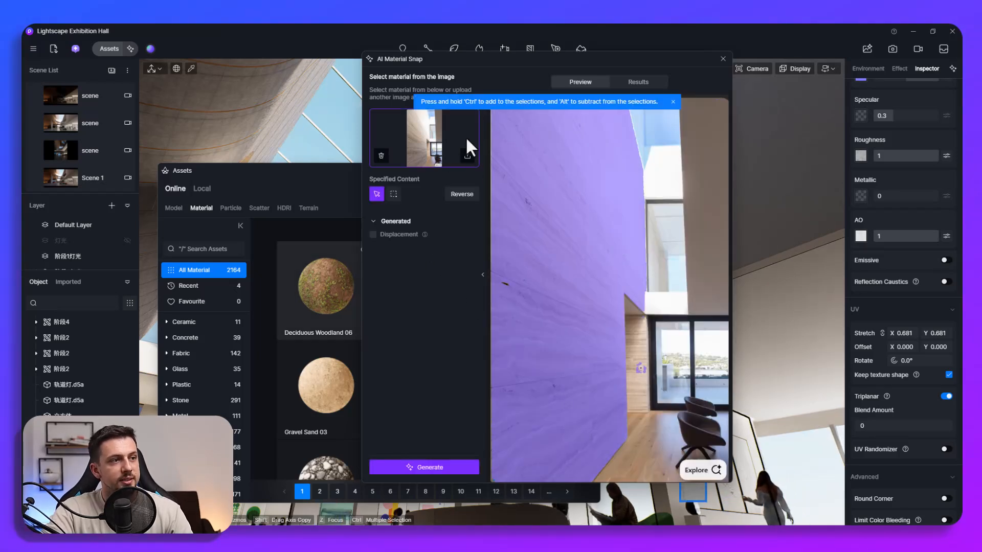
pyautogui.click(424, 467)
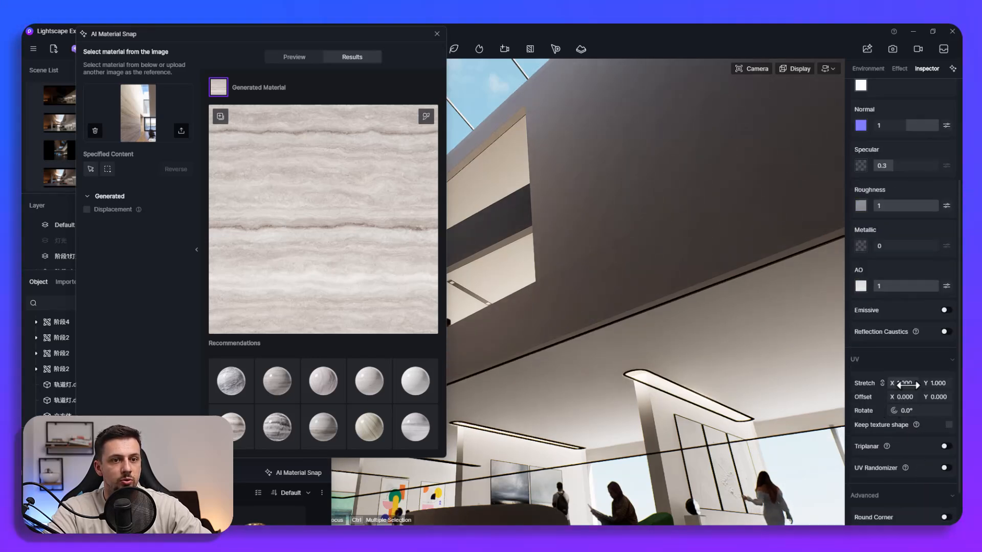
# Apply the marble to the curved ceiling with Stretch about 0.1, Roughness 0.1 and adjusted Specular
pyautogui.moveTo(907, 383); pyautogui.dragTo(924, 382)
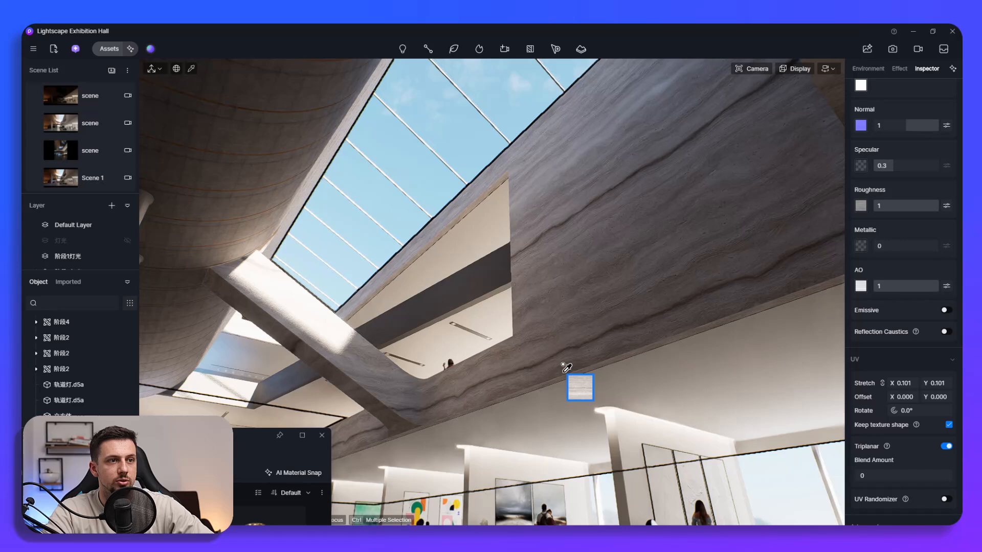
pyautogui.moveTo(905, 206); pyautogui.dragTo(888, 205)
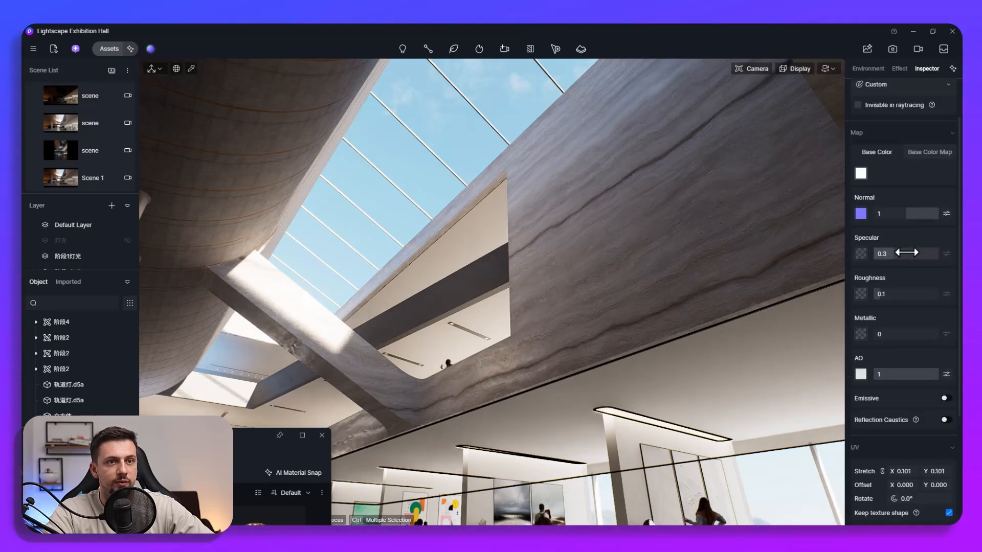
pyautogui.moveTo(905, 253); pyautogui.dragTo(883, 253)
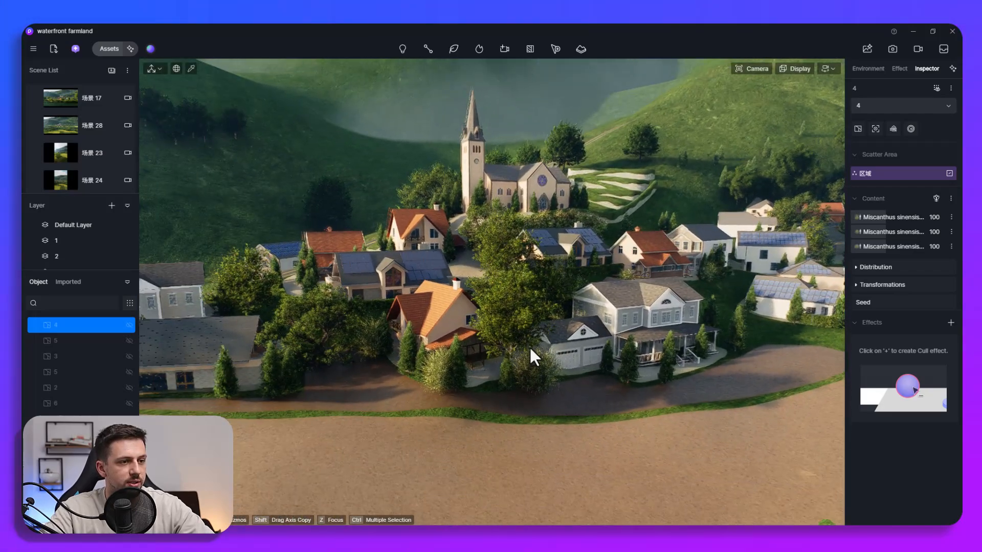
# Bring up the AI Agent assistant panel over the farmland village scene
pyautogui.click(74, 49)
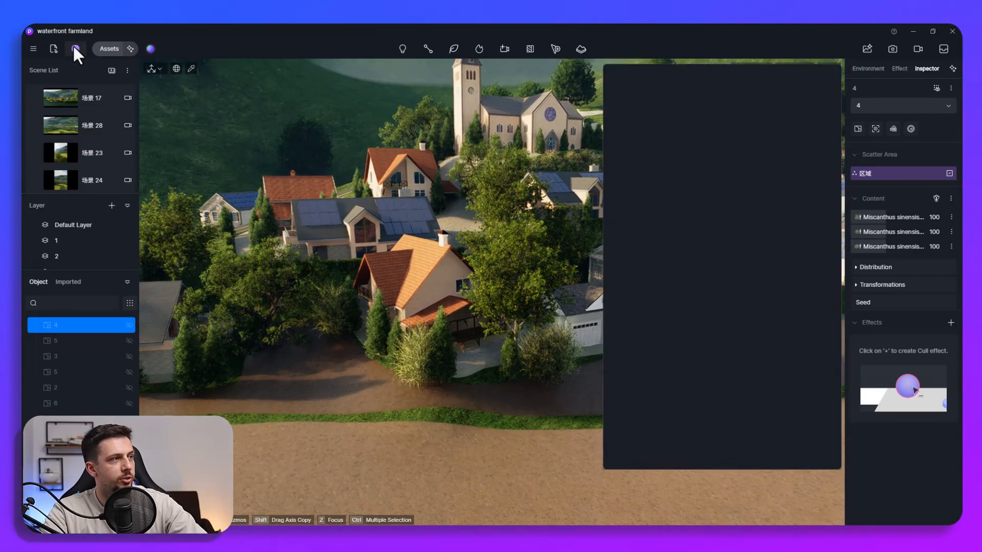
pyautogui.click(75, 49)
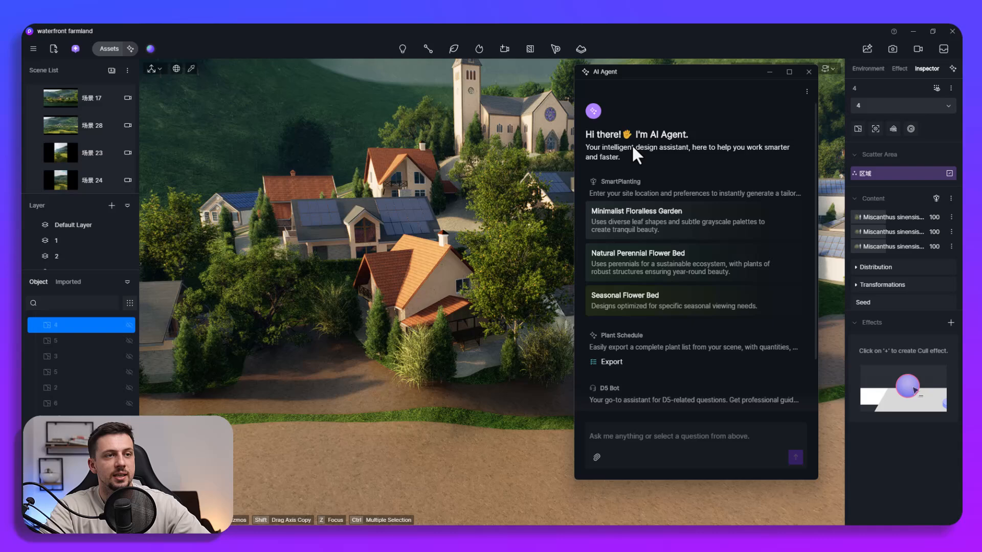
pyautogui.moveTo(688, 206)
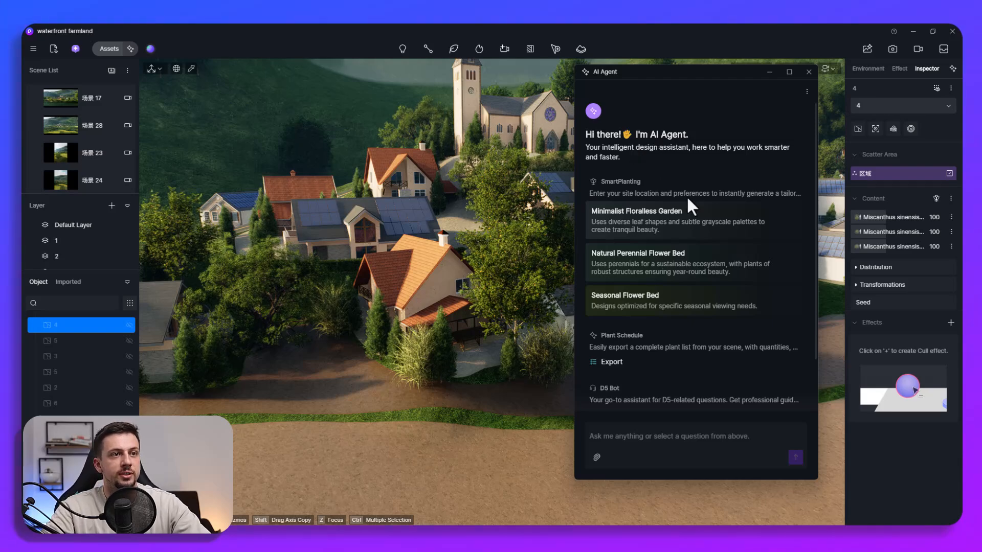
pyautogui.moveTo(732, 189)
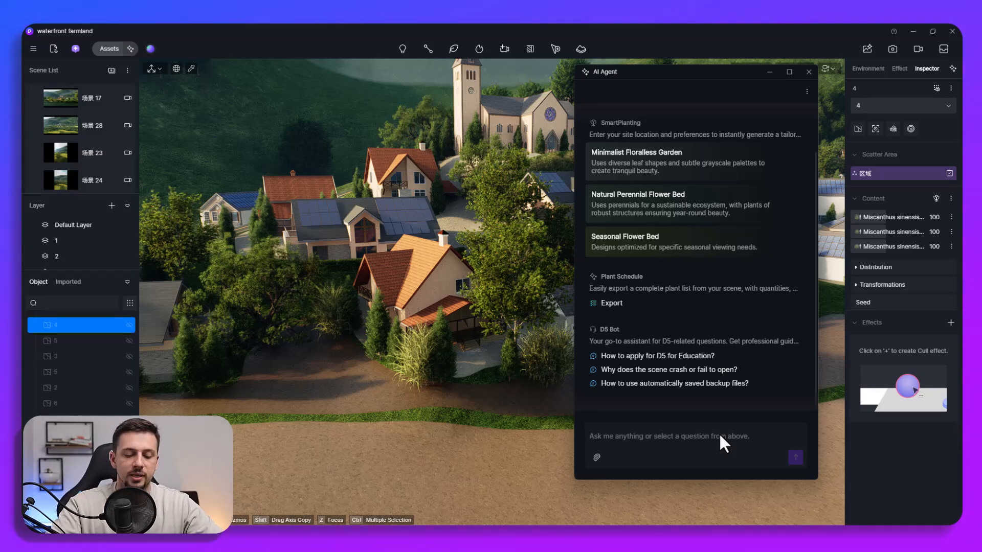
# Ask the AI Agent to generate a blue spring flower bed plant list
pyautogui.write('Genere')
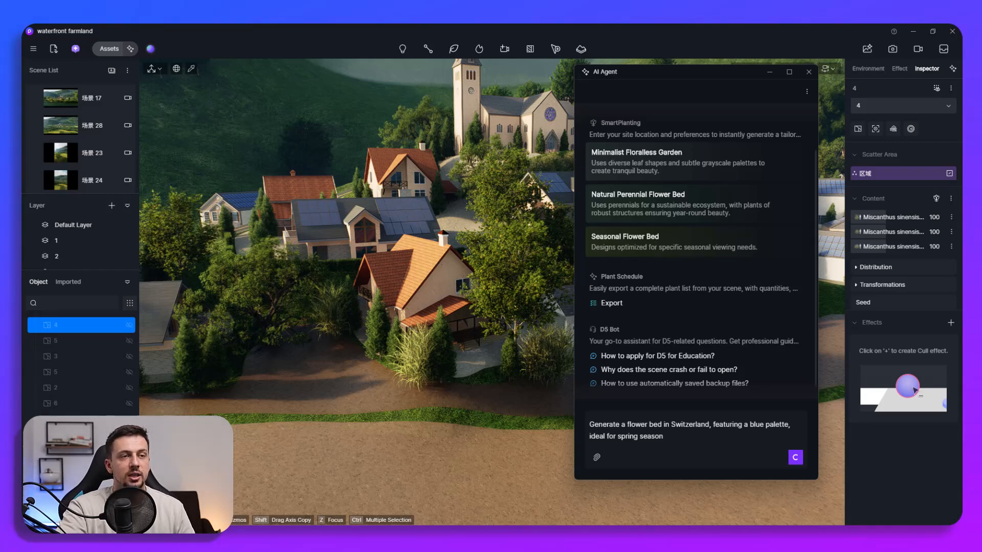
pyautogui.click(795, 457)
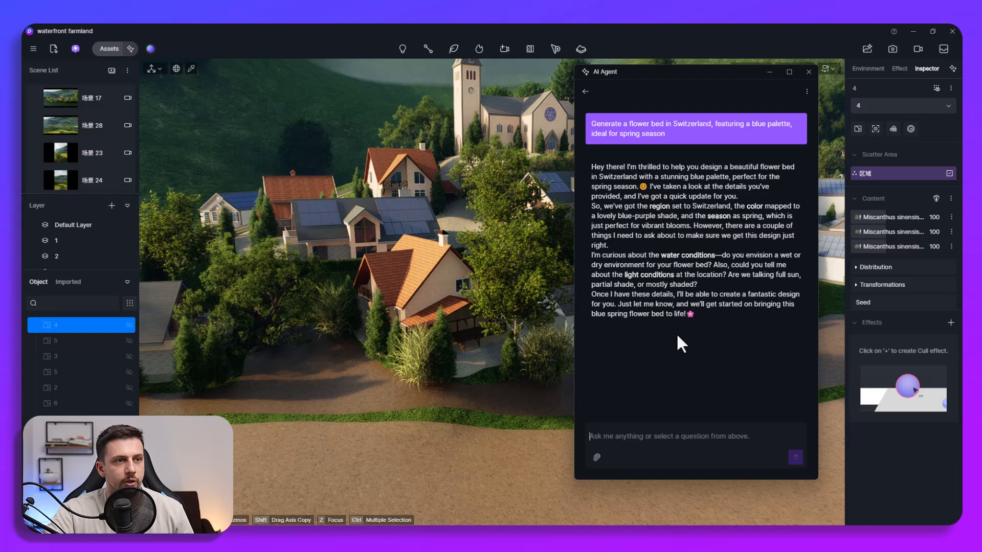
pyautogui.moveTo(729, 268)
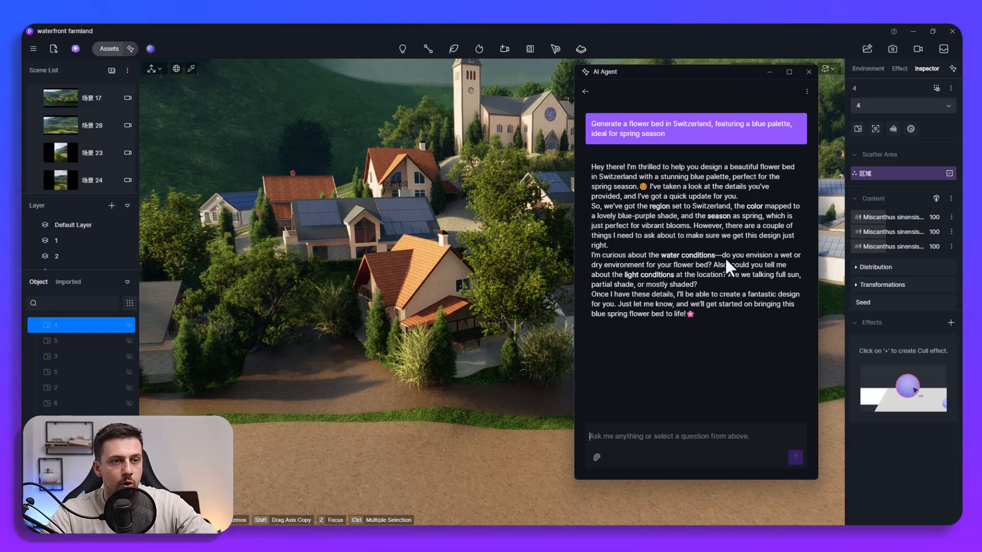
pyautogui.moveTo(773, 278)
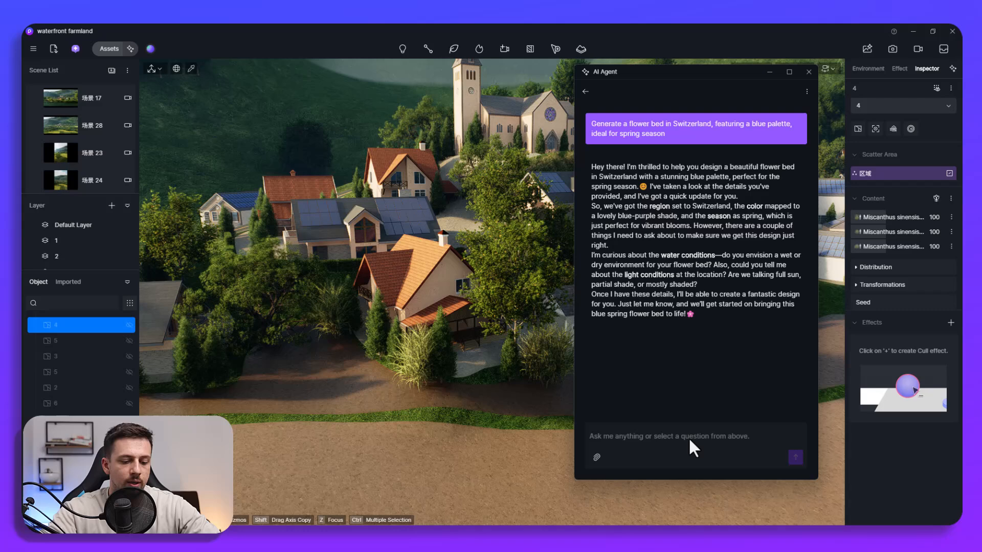
# Reply 'dry environment, partial shade' and review the suggested plant species list
pyautogui.write('dry environment, i would say')
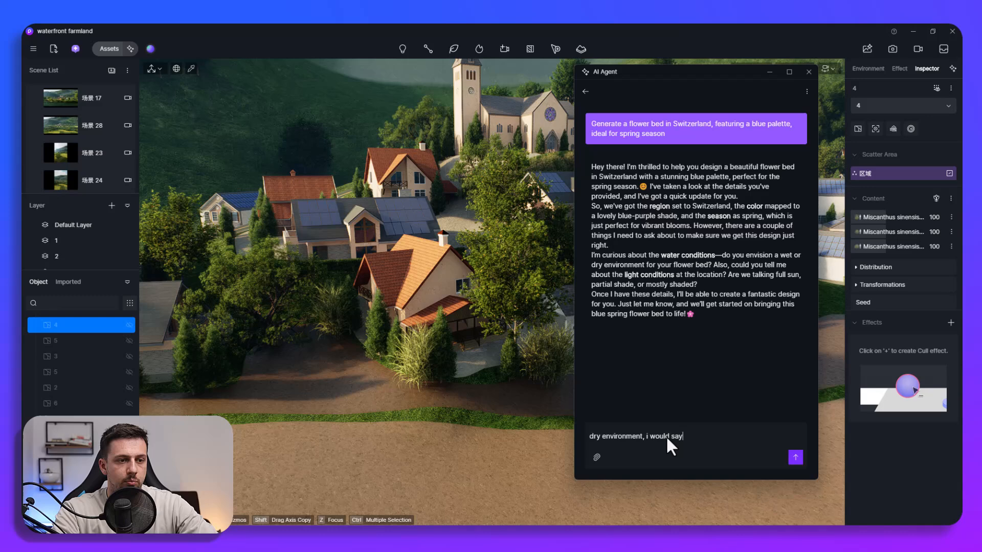
pyautogui.write('partial sha')
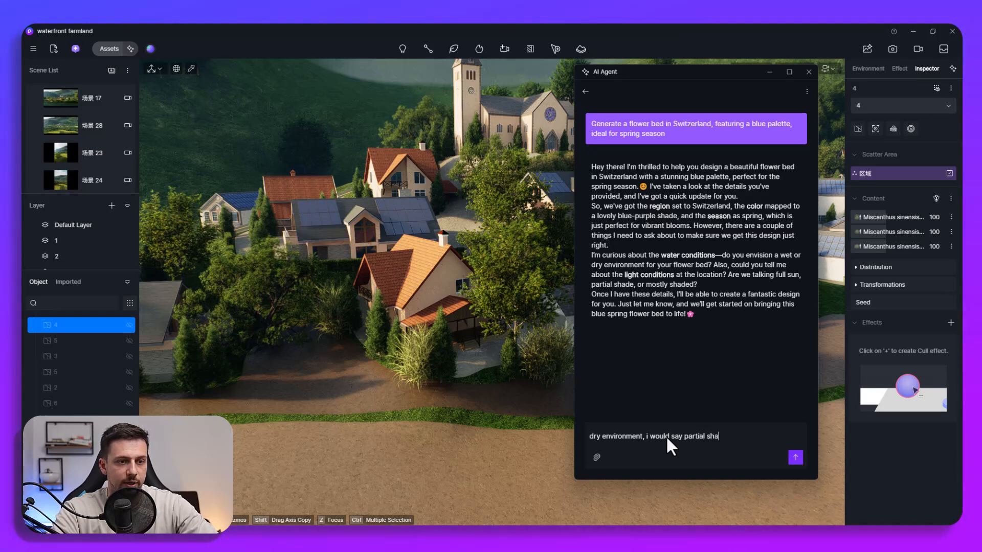
pyautogui.click(794, 457)
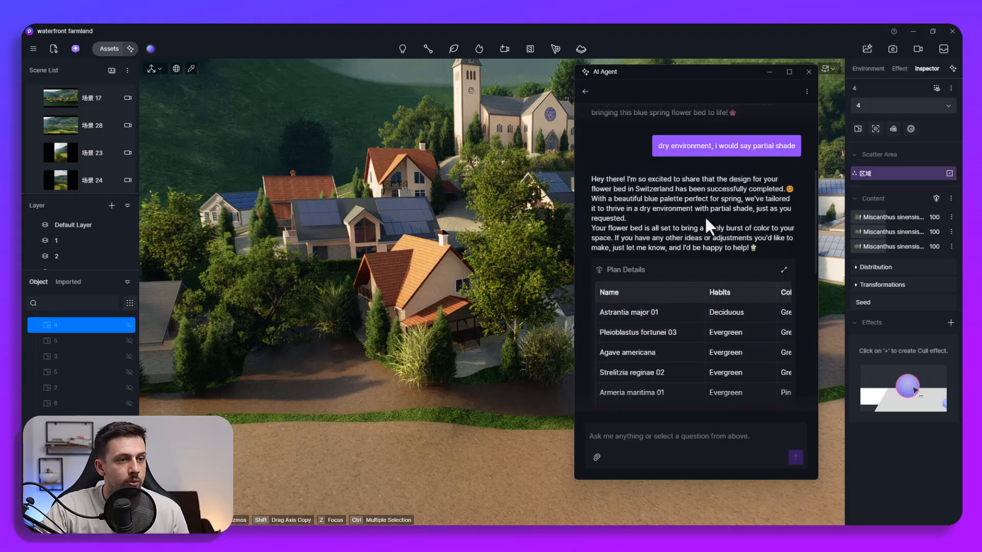
pyautogui.scroll(-3)
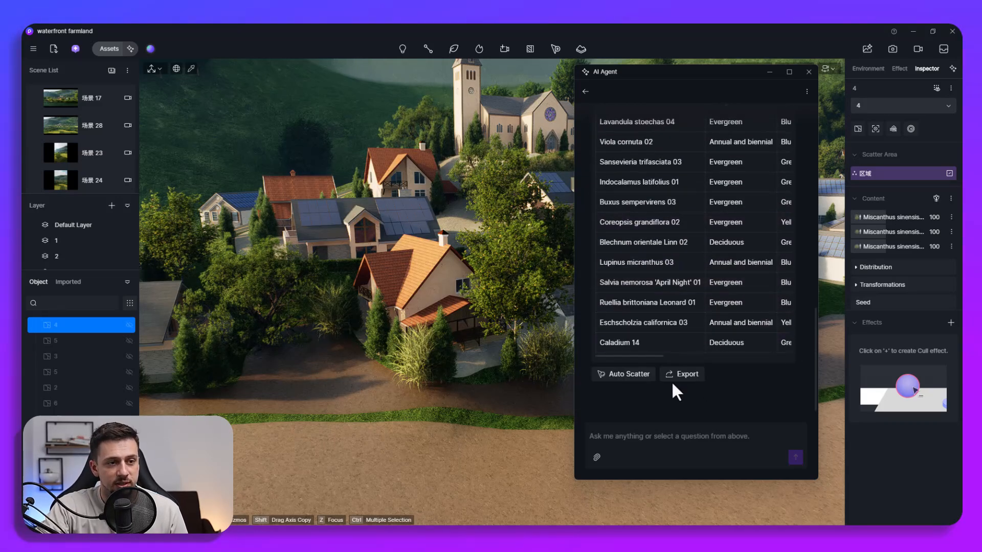
pyautogui.moveTo(623, 374)
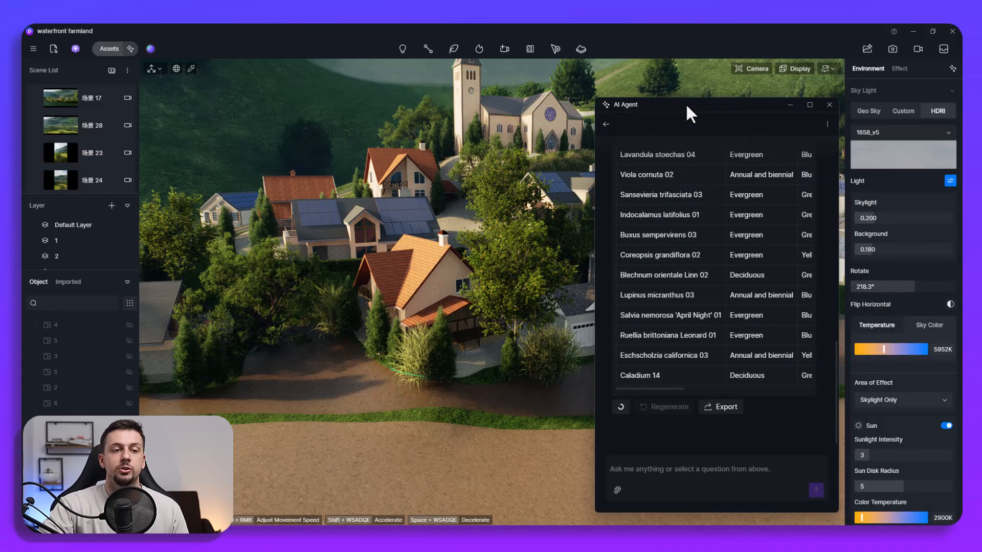
pyautogui.moveTo(688, 104); pyautogui.dragTo(717, 191)
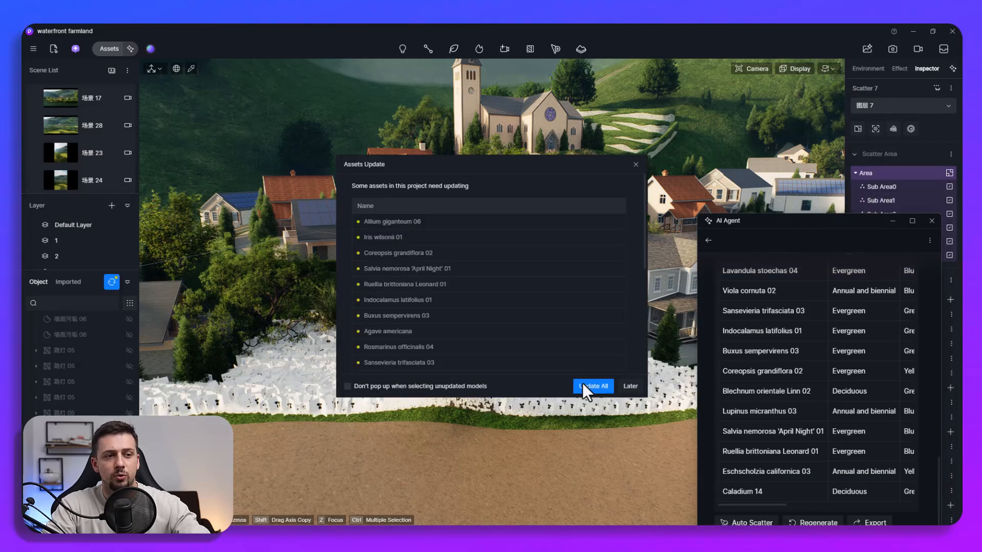
pyautogui.moveTo(620, 345)
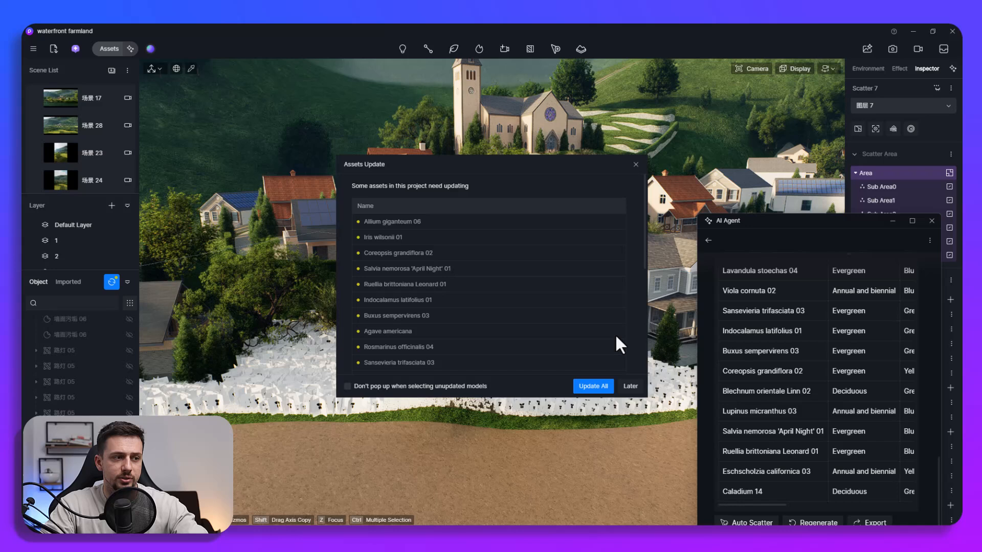
# Update all outdated plant assets, let the flower beds scatter, then close the assistant
pyautogui.click(592, 385)
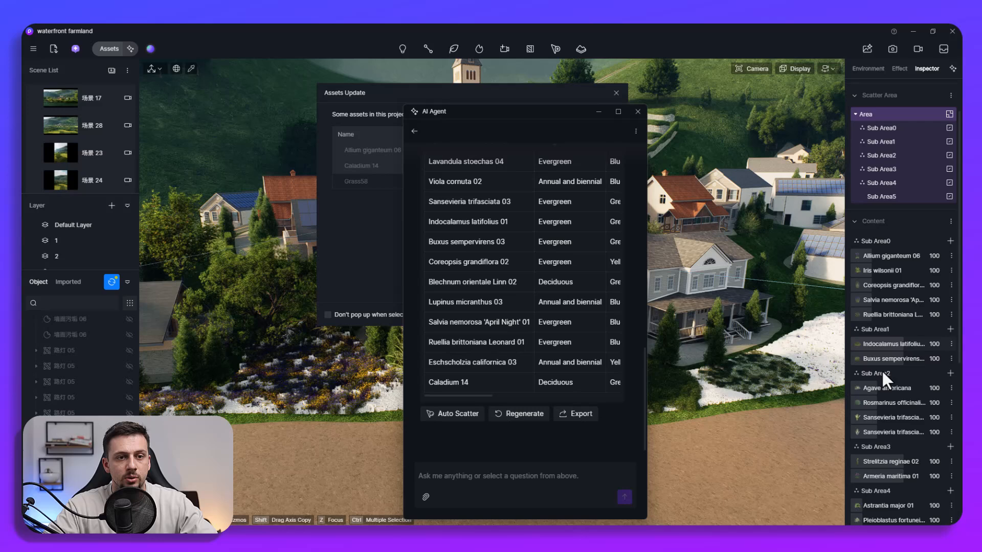
pyautogui.scroll(-3)
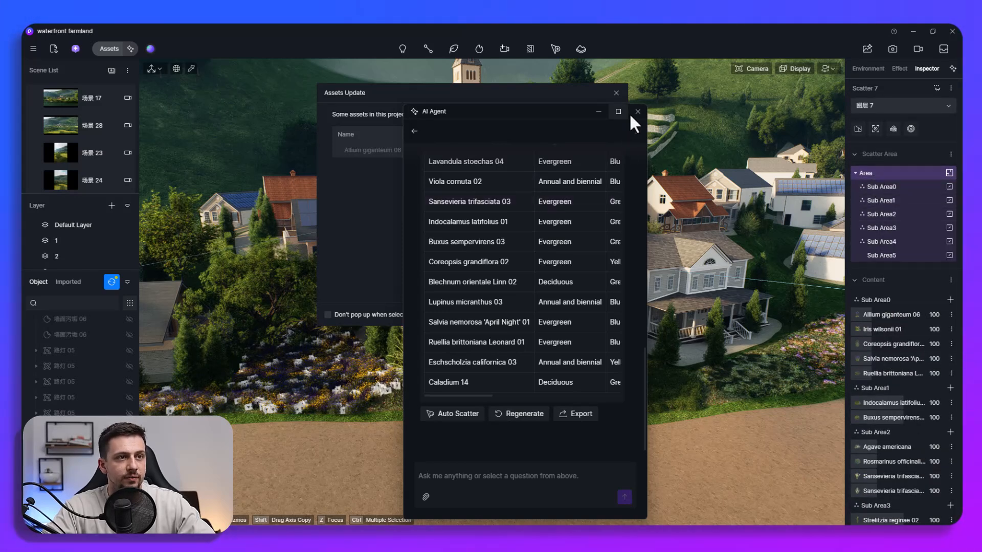
pyautogui.click(637, 112)
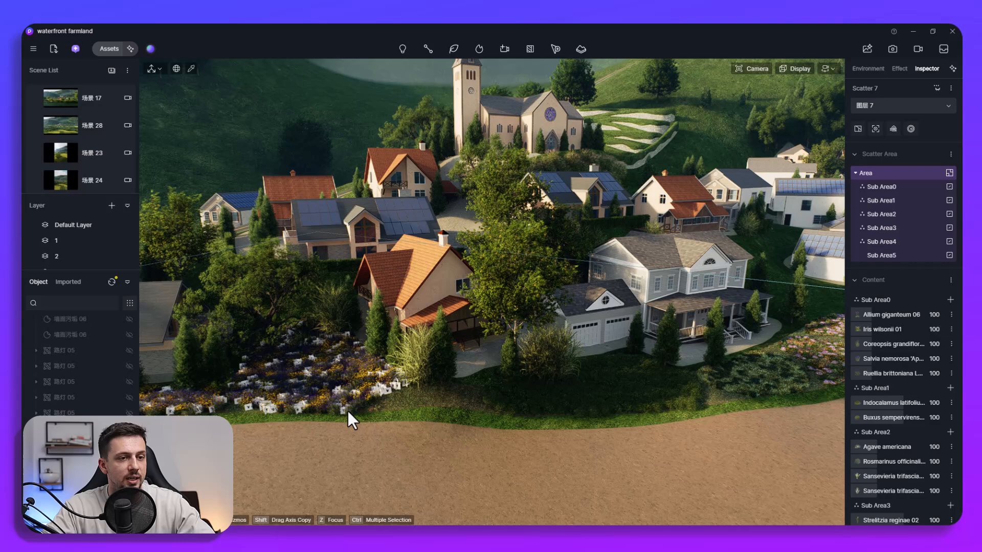
pyautogui.click(882, 186)
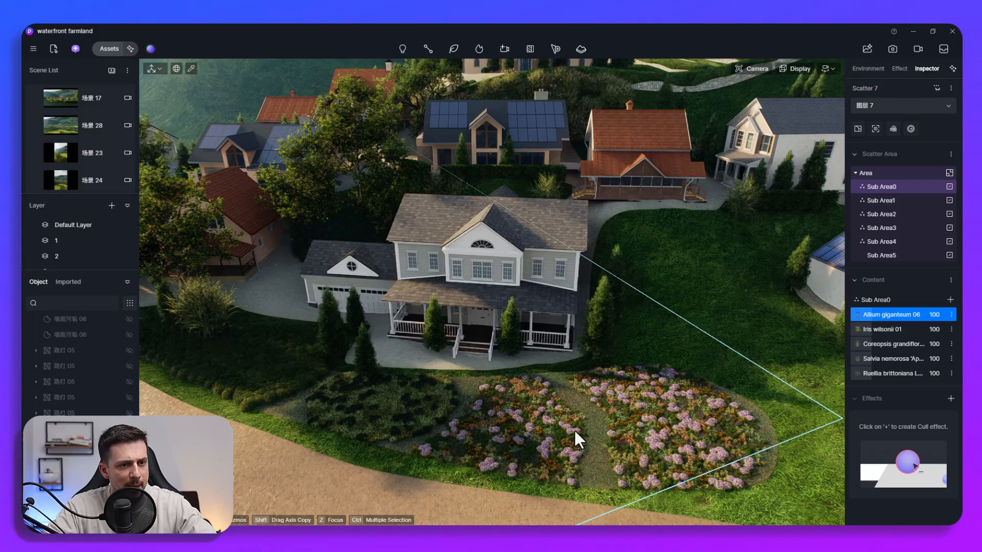
pyautogui.moveTo(490, 354)
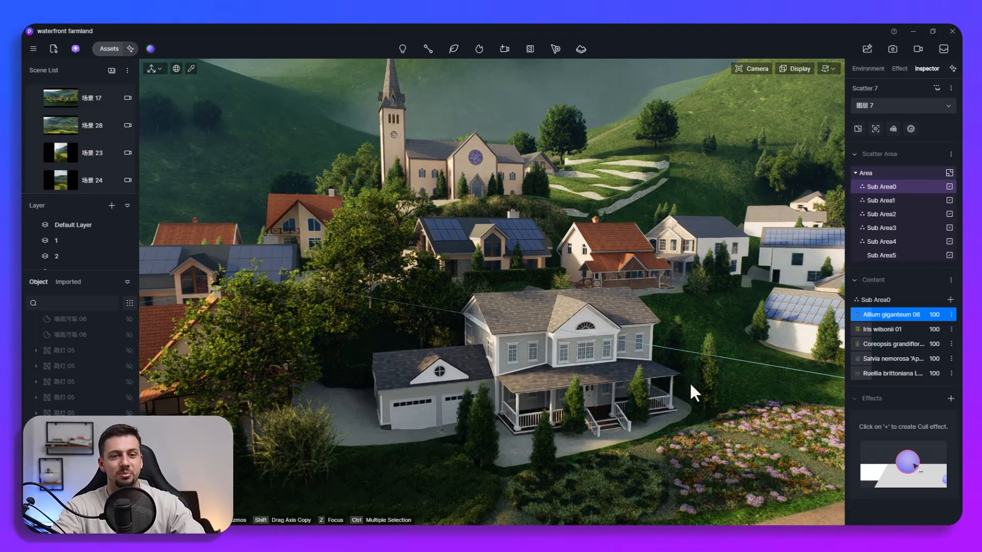
pyautogui.click(755, 68)
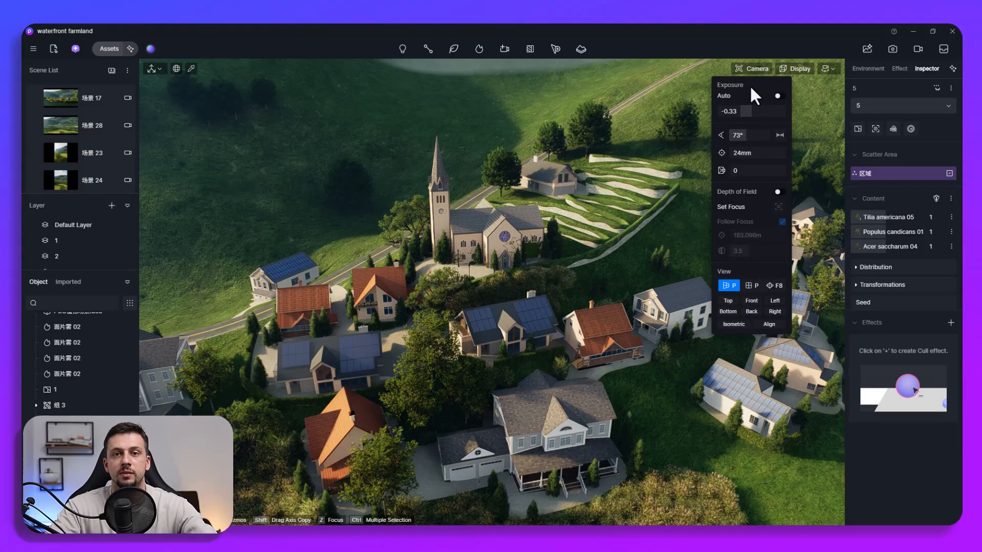
pyautogui.moveTo(749, 295)
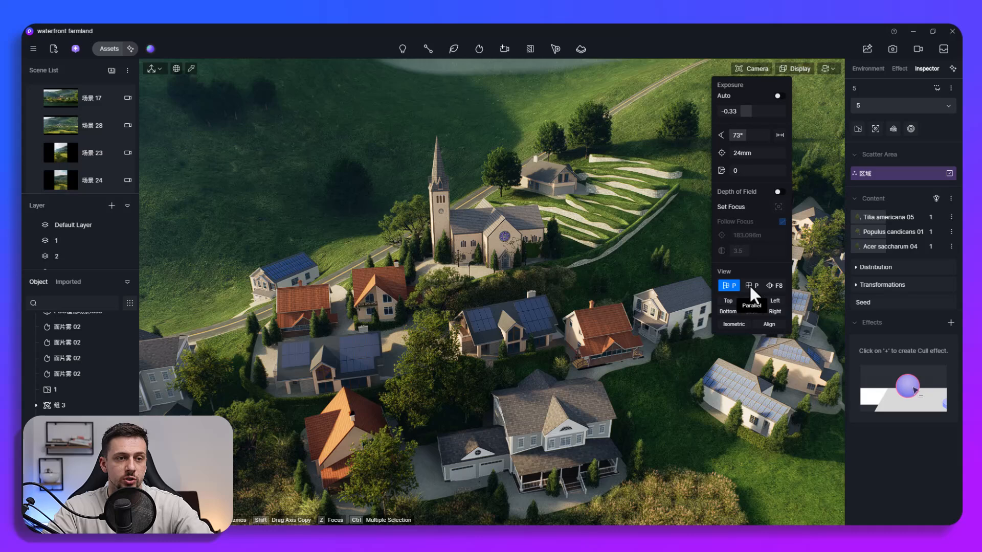
pyautogui.click(750, 286)
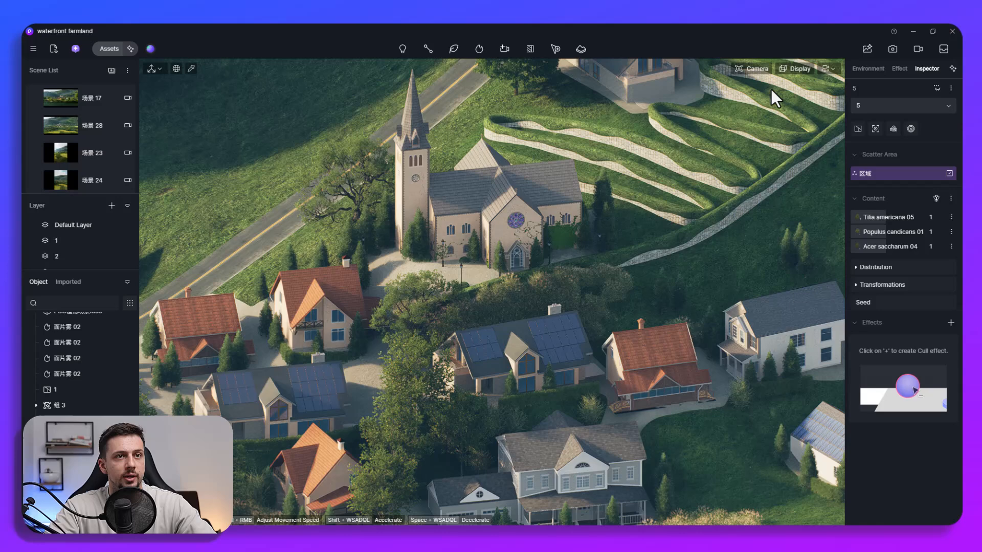
pyautogui.click(799, 69)
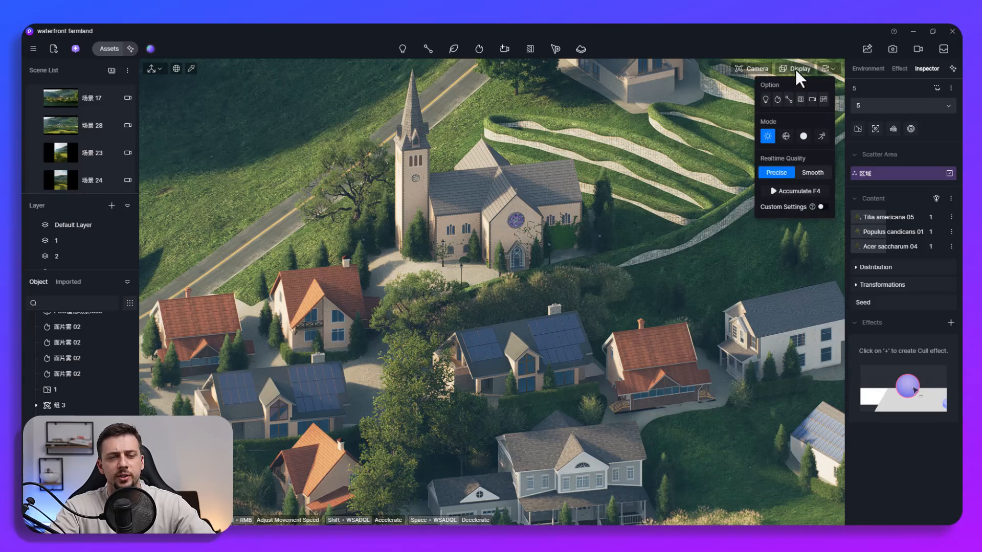
pyautogui.click(754, 69)
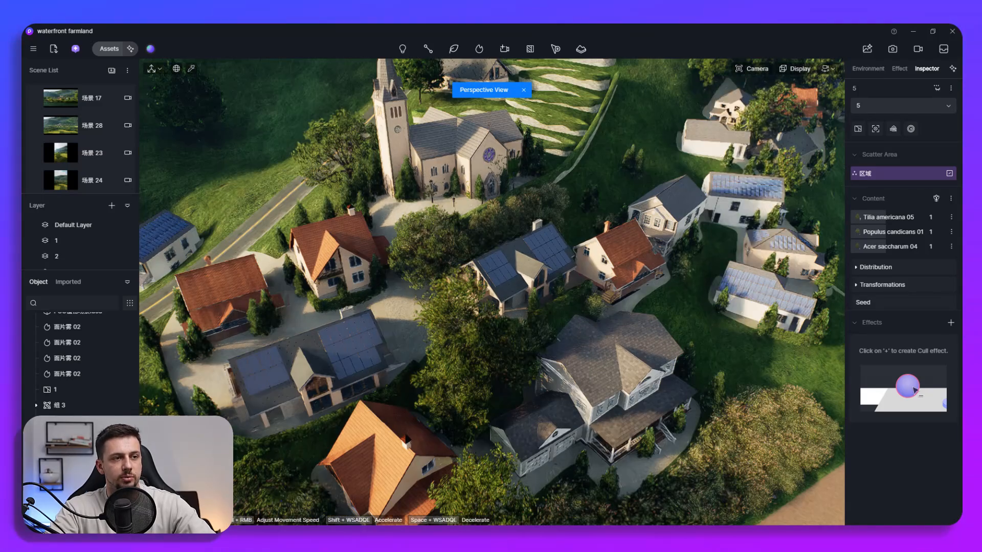
pyautogui.click(754, 69)
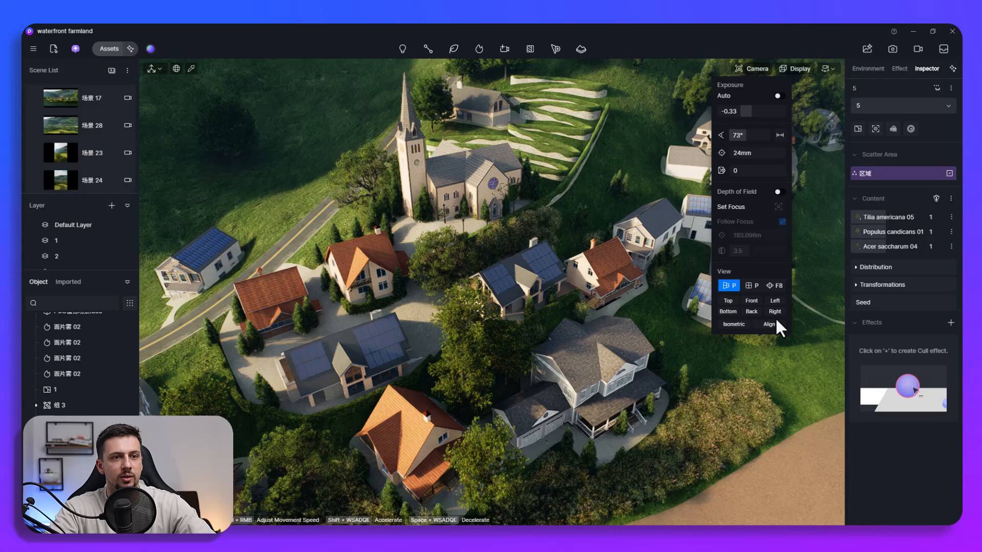
pyautogui.click(768, 324)
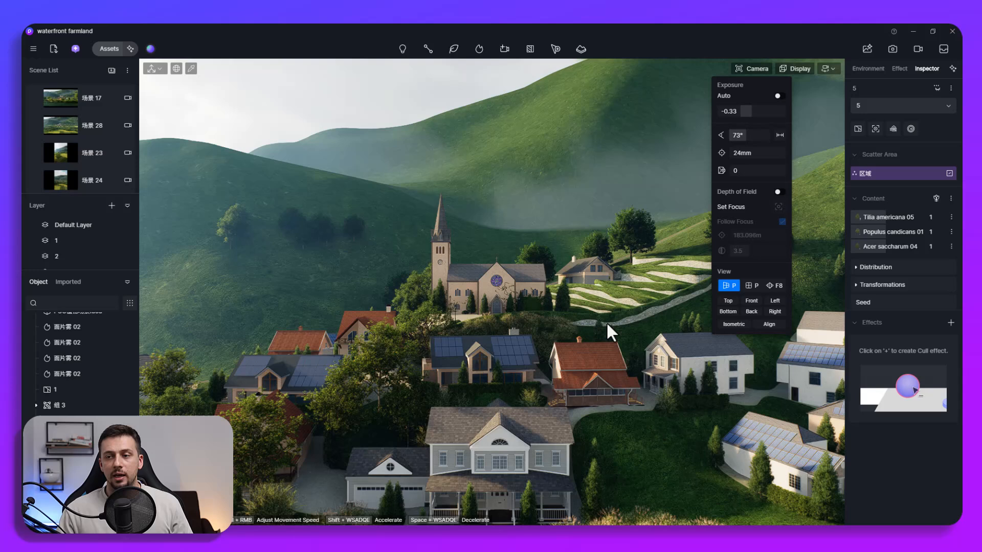
pyautogui.moveTo(660, 156)
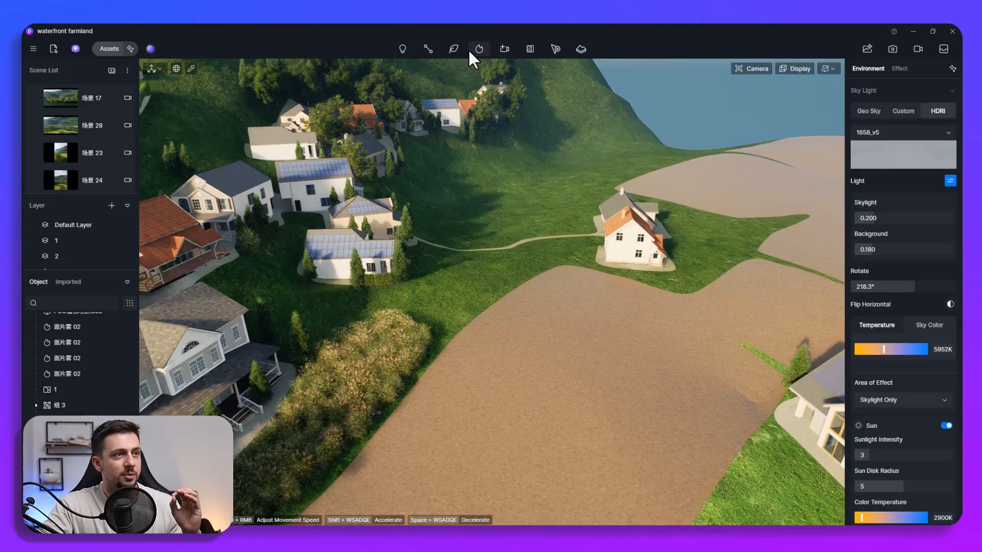
# Set up the Draw Plants brush with shrubs as content and radius about 179
pyautogui.click(453, 49)
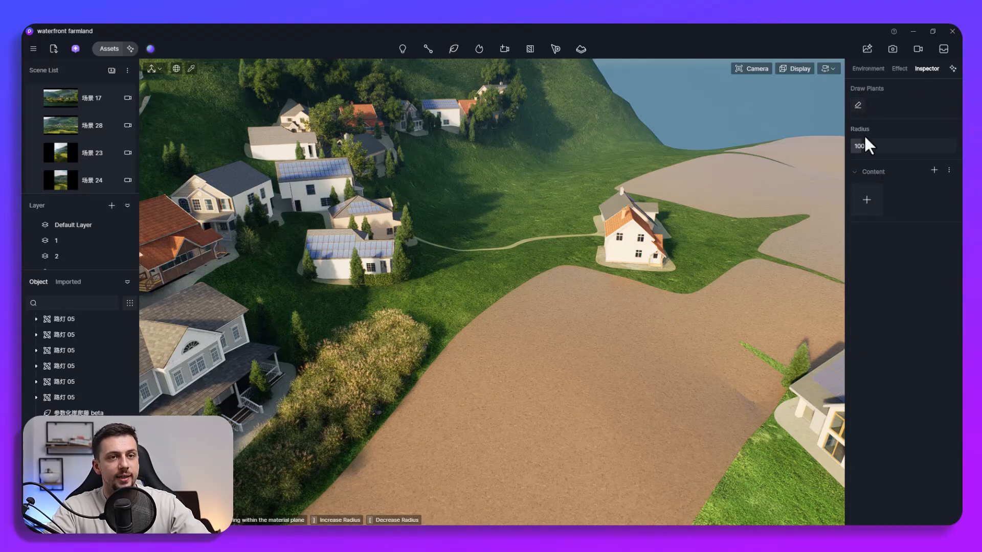
pyautogui.click(867, 199)
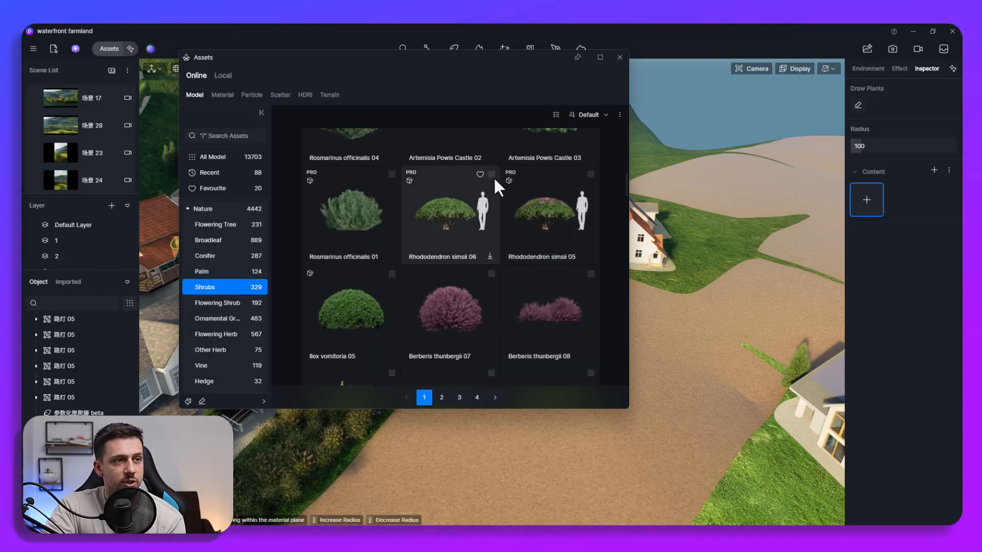
pyautogui.scroll(-3)
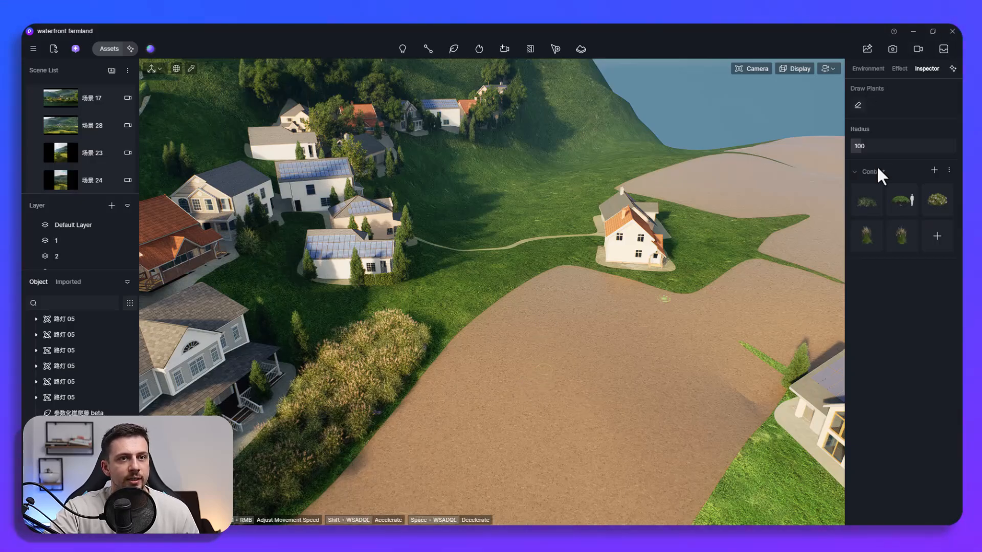
pyautogui.moveTo(859, 146); pyautogui.dragTo(902, 146)
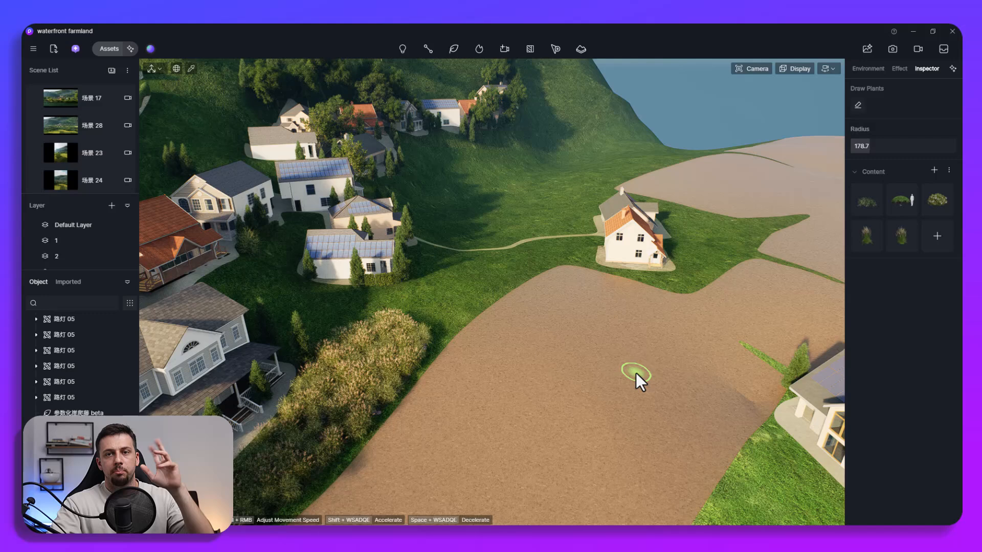
pyautogui.moveTo(616, 348)
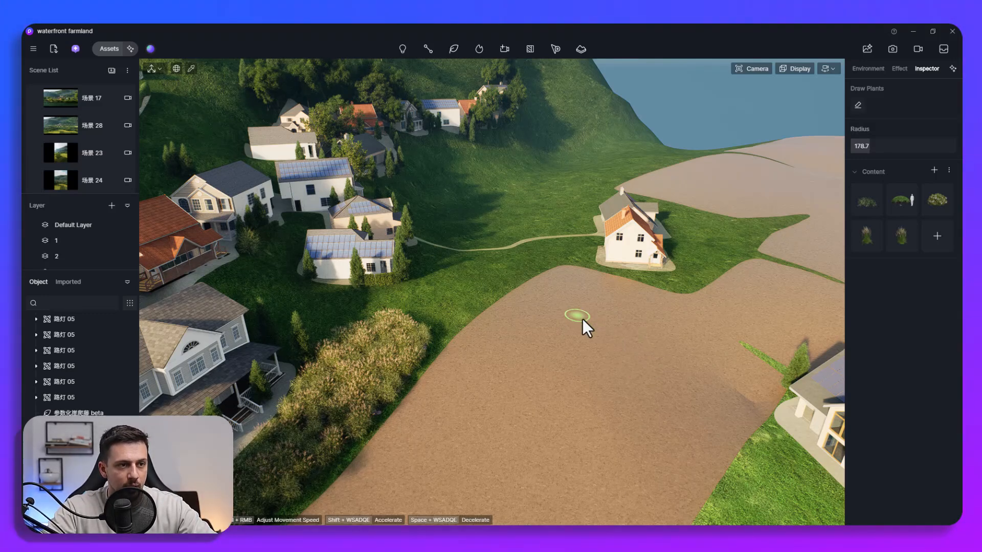
# Paint an S-shaped shrub strip on the brown field, then switch to the eraser
pyautogui.moveTo(576, 315); pyautogui.dragTo(535, 345)
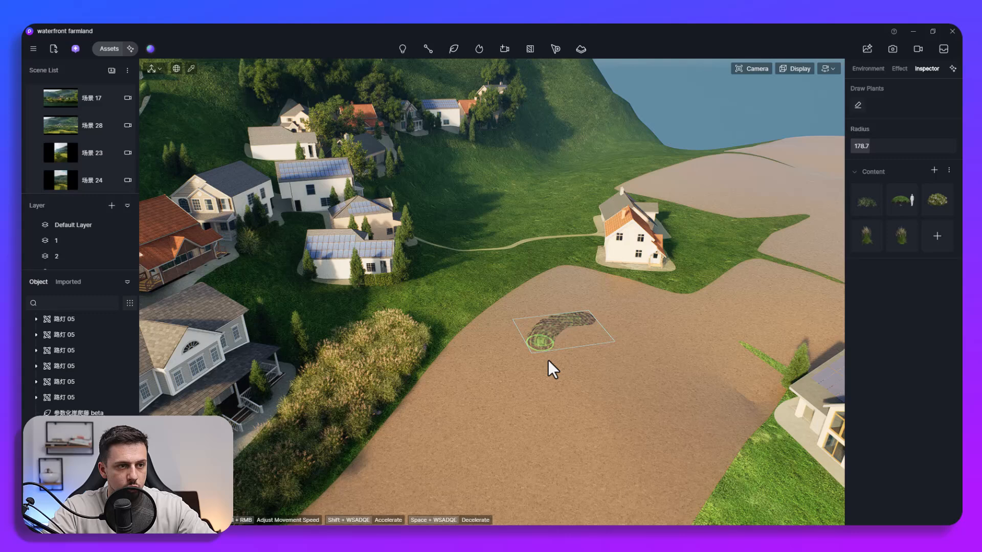
pyautogui.moveTo(545, 341); pyautogui.dragTo(598, 451)
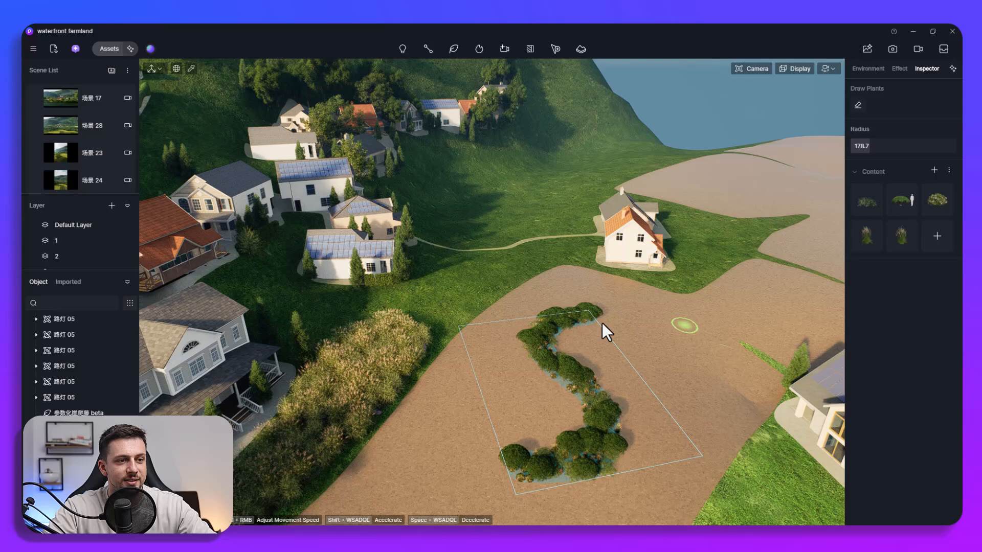
pyautogui.moveTo(857, 104)
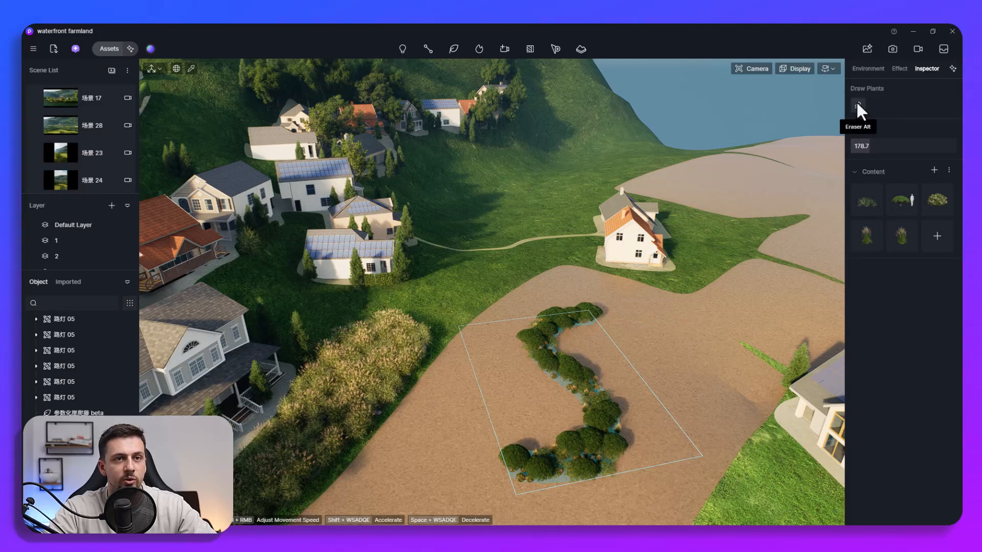
pyautogui.click(858, 105)
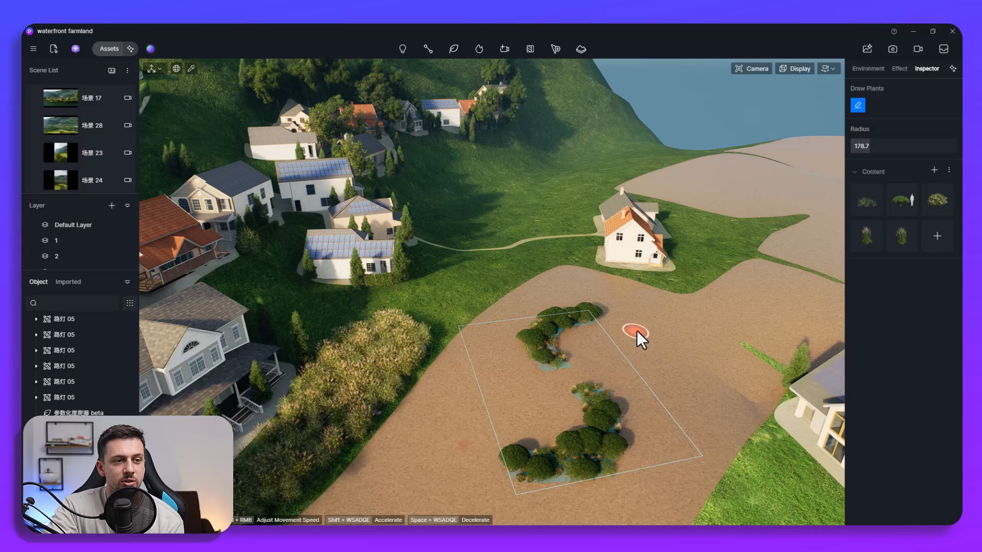
pyautogui.moveTo(721, 381)
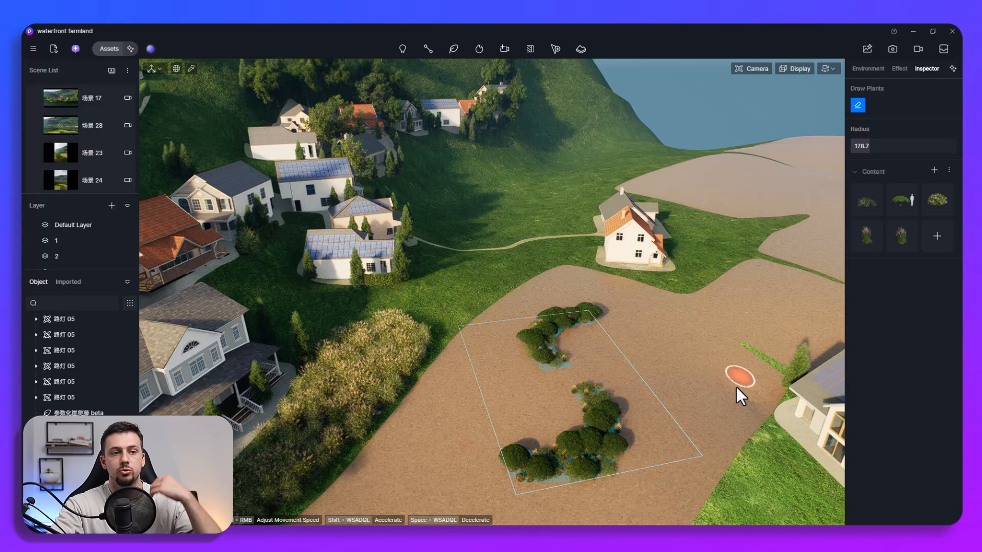
pyautogui.moveTo(673, 301)
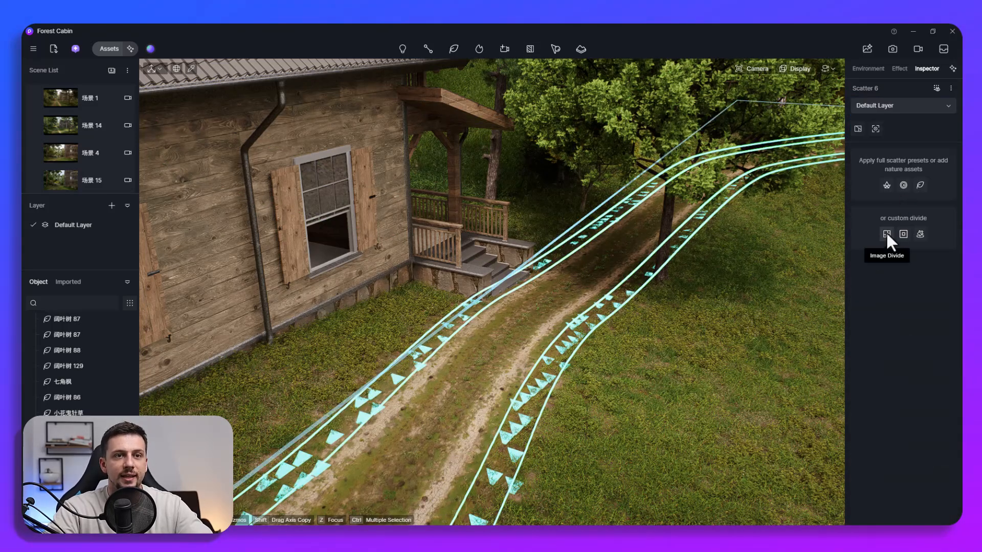
# Divide the road path into edge sub areas and fill Sub Area 0 with 'leave' assets
pyautogui.click(886, 234)
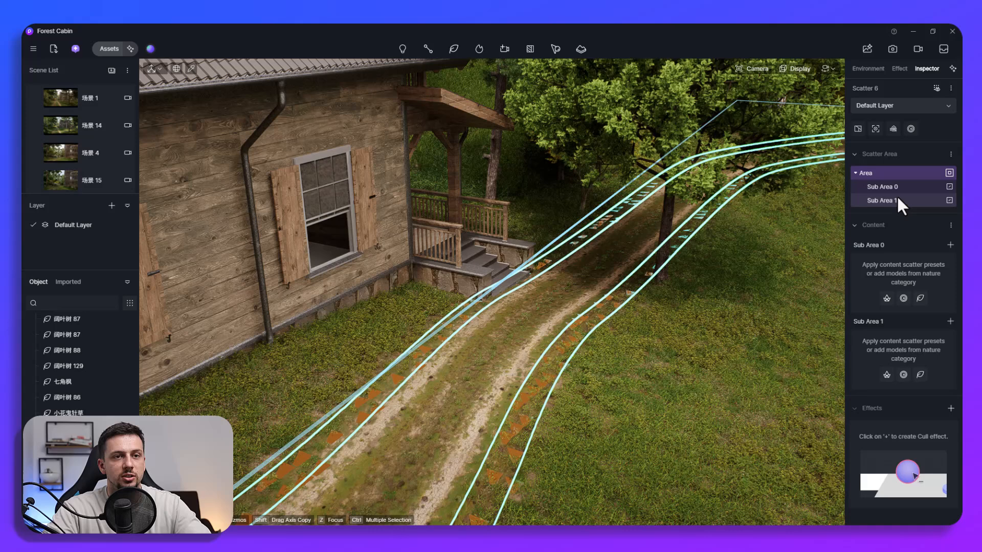
pyautogui.moveTo(921, 298)
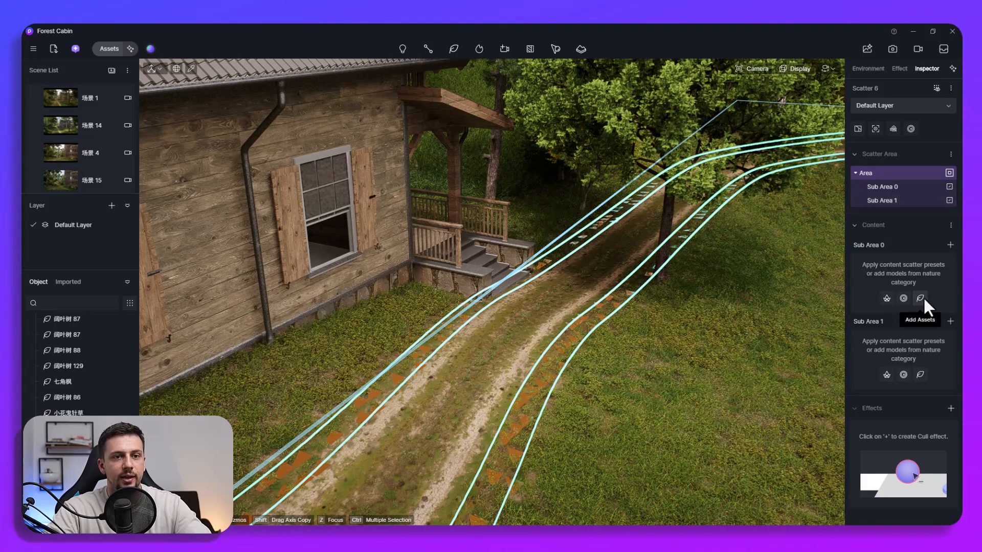
pyautogui.click(937, 297)
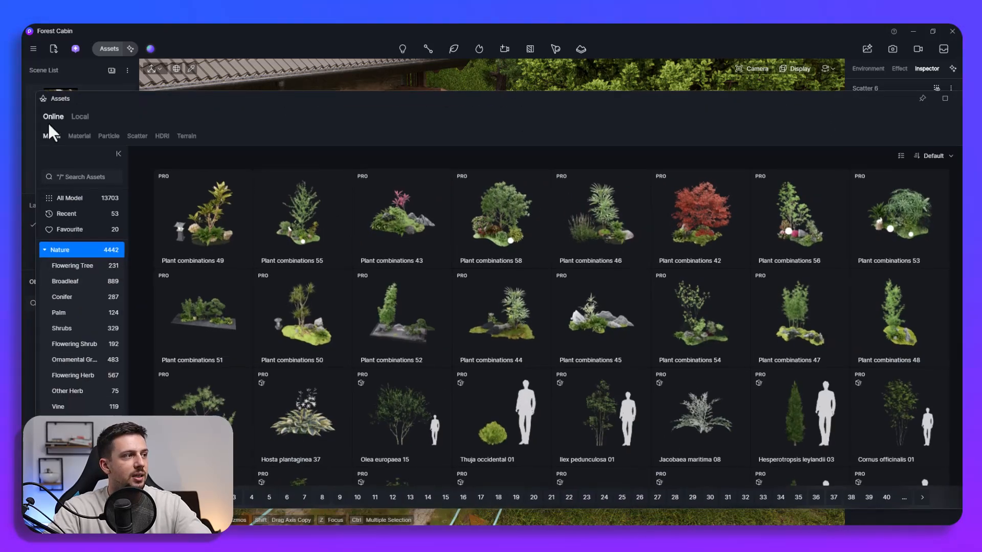
pyautogui.write('leave')
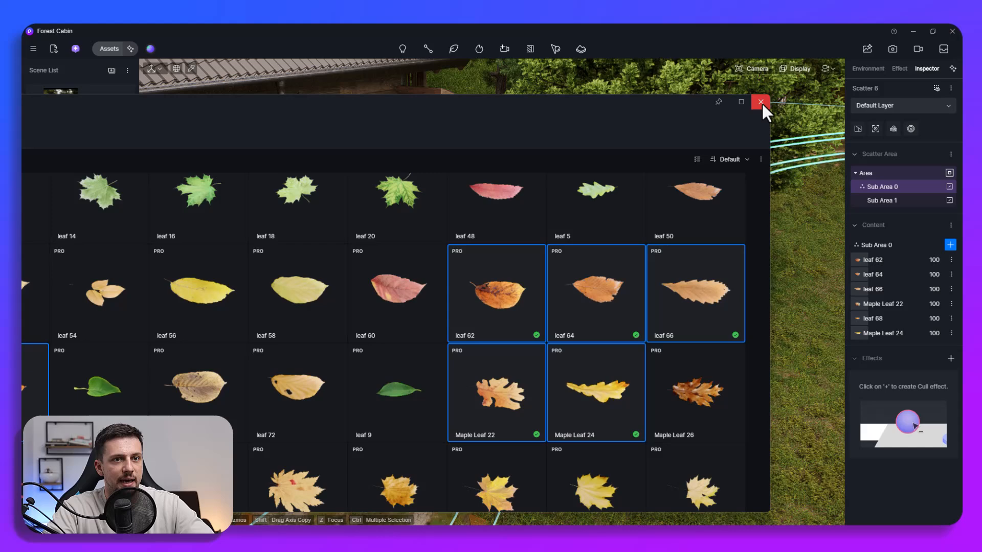
pyautogui.click(760, 102)
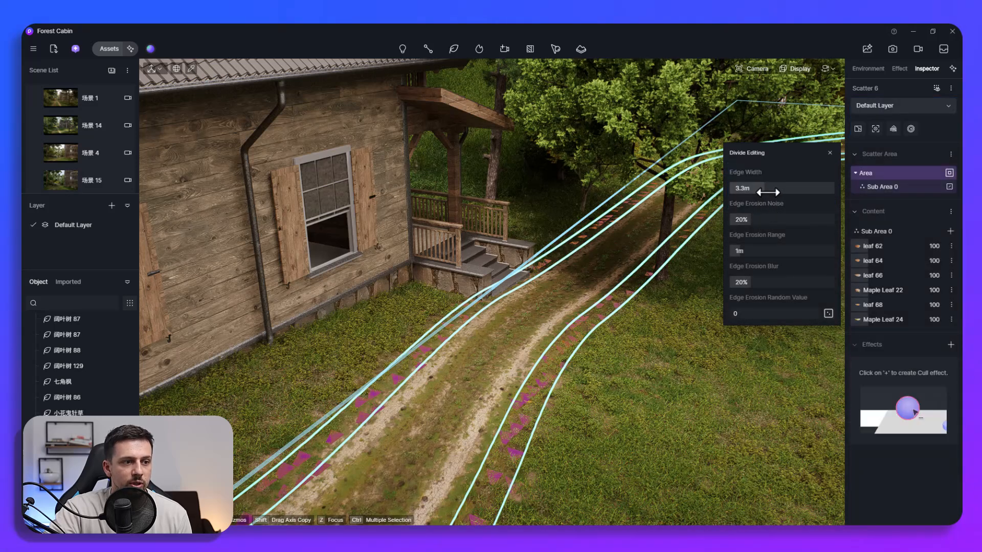
# Soften the edges: erosion noise 13%, range 0.7 m, blur 33%, with adjusted edge width
pyautogui.moveTo(758, 188); pyautogui.dragTo(738, 188)
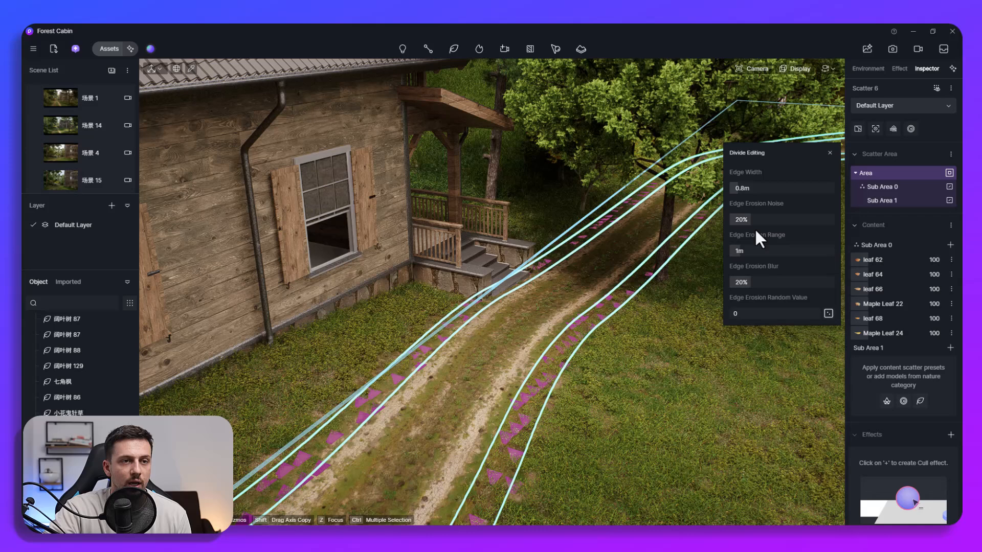
pyautogui.moveTo(780, 219); pyautogui.dragTo(758, 269)
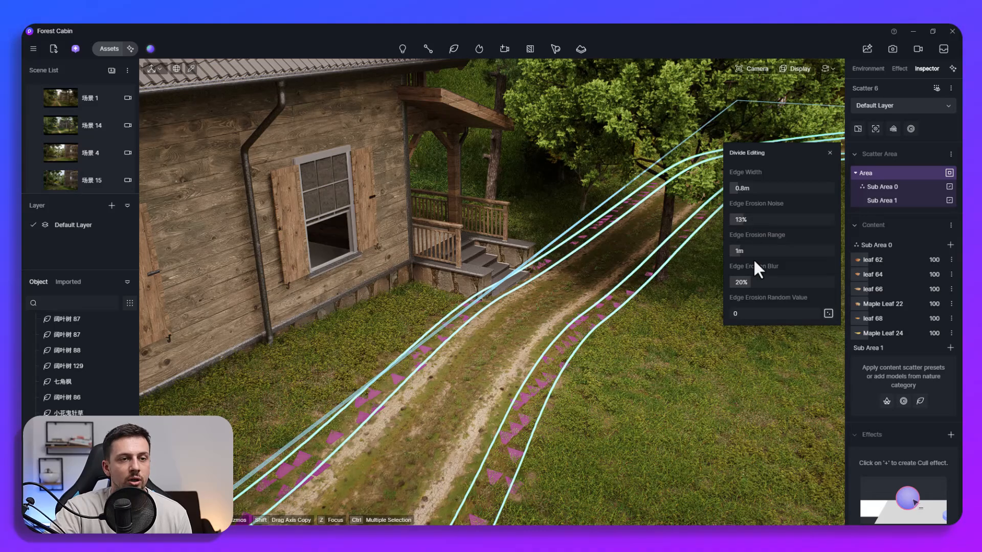
pyautogui.moveTo(751, 251); pyautogui.dragTo(770, 251)
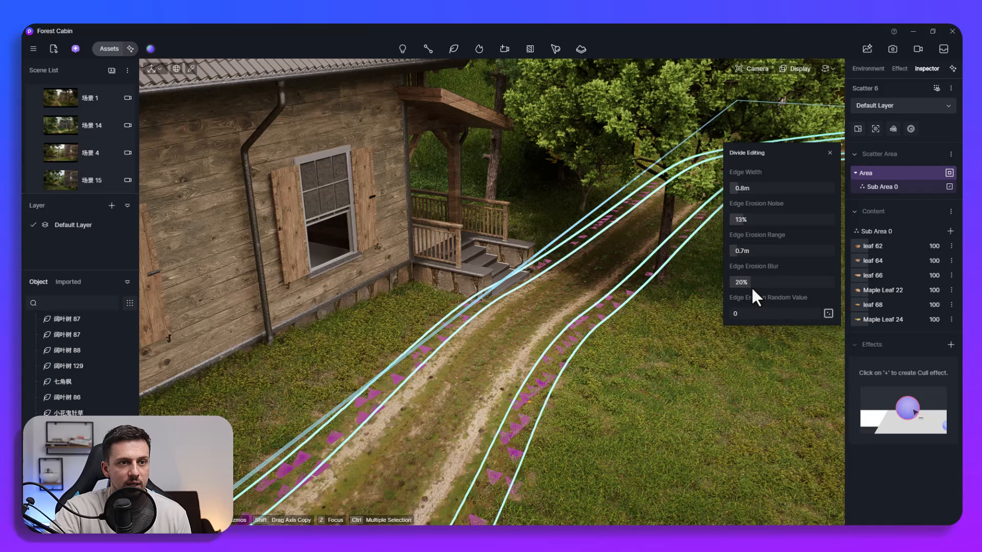
pyautogui.moveTo(742, 282); pyautogui.dragTo(761, 283)
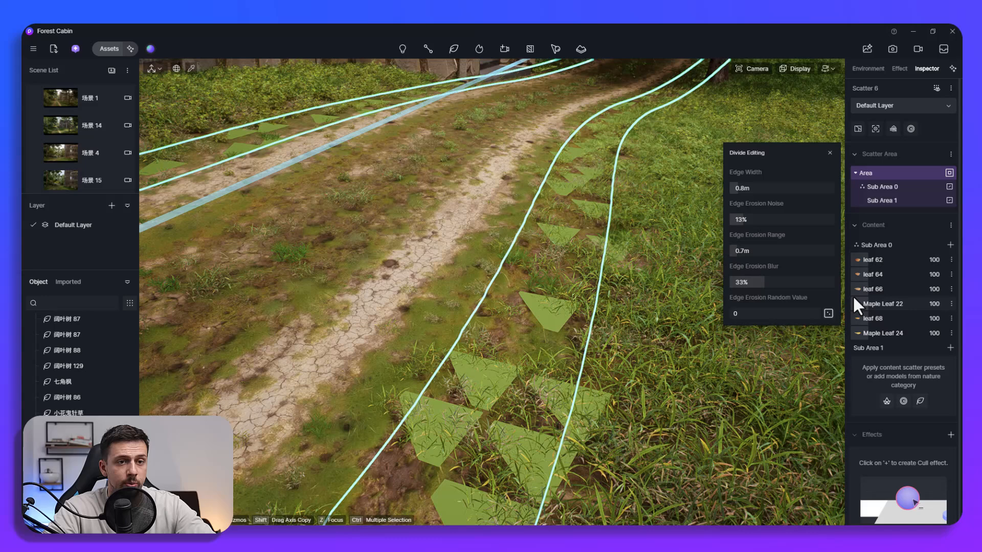
# Give Sub Area 0's leaves random scaling 0.82 and random rotation 0.76
pyautogui.click(881, 186)
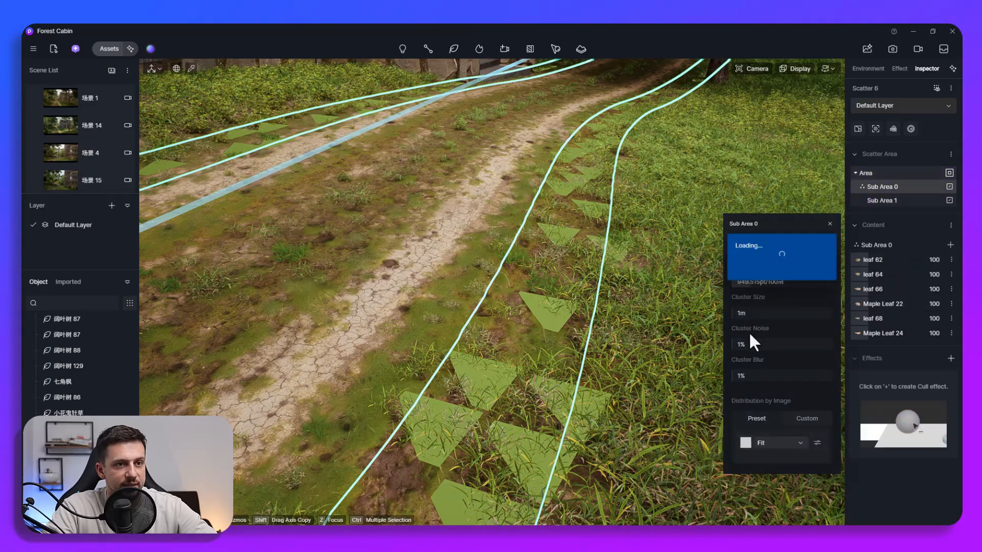
pyautogui.click(782, 245)
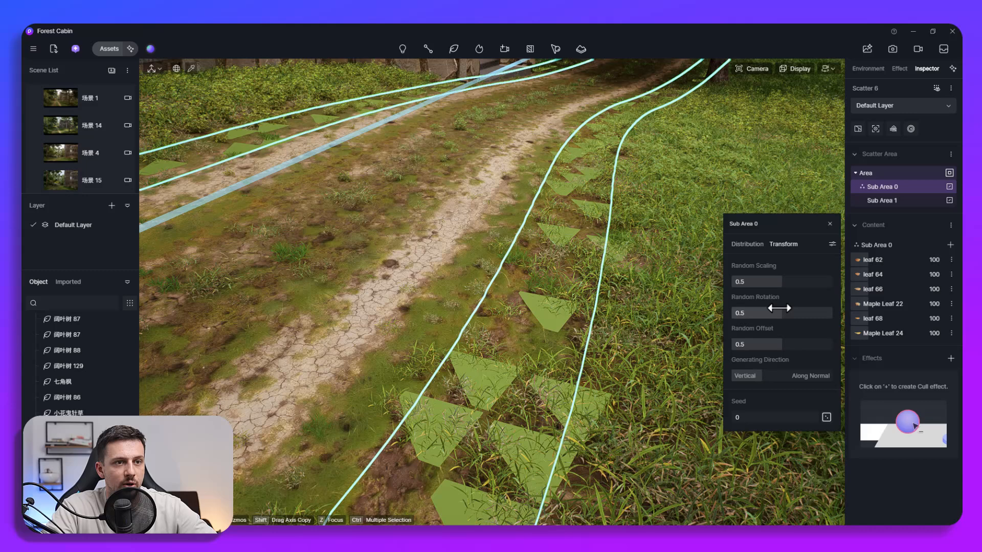
pyautogui.moveTo(755, 281); pyautogui.dragTo(781, 281)
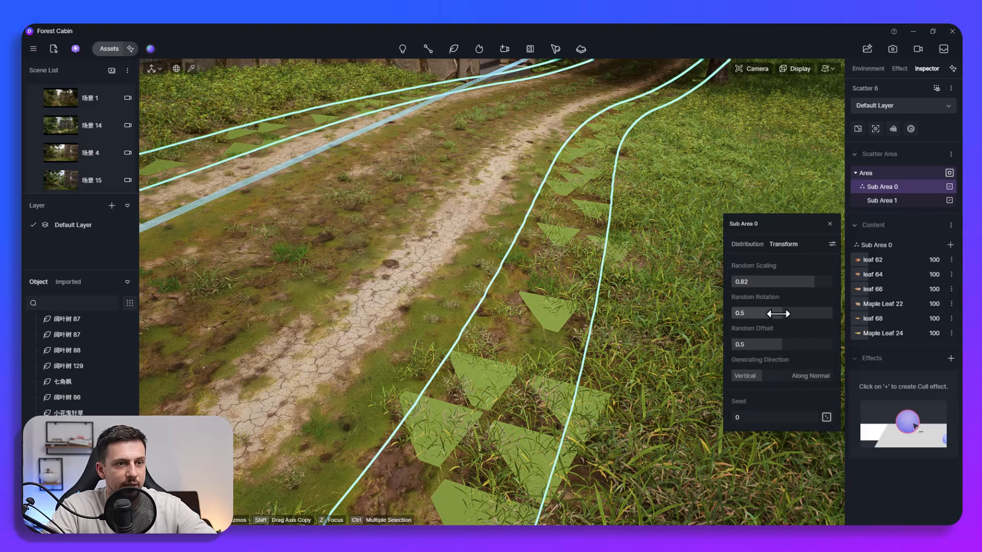
pyautogui.moveTo(759, 313); pyautogui.dragTo(776, 313)
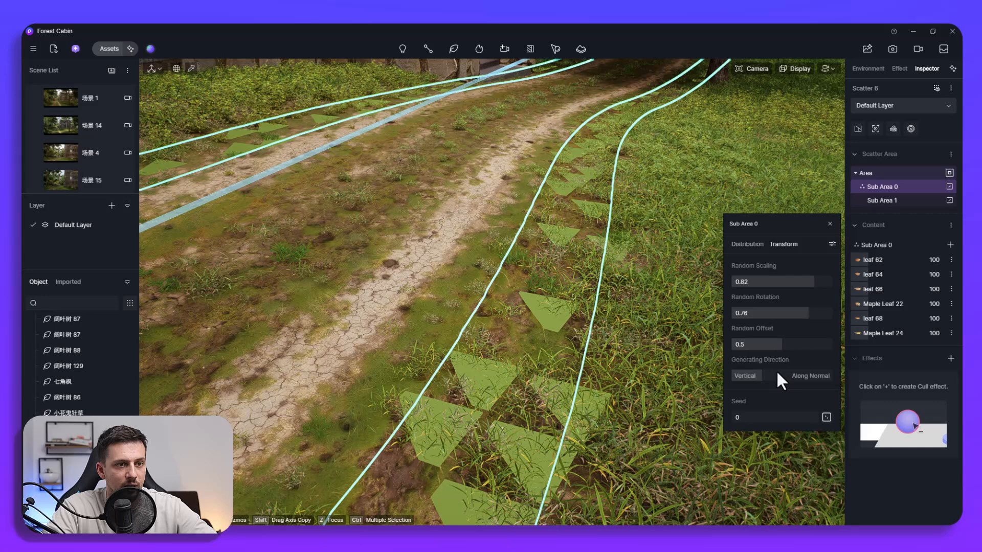
pyautogui.click(747, 244)
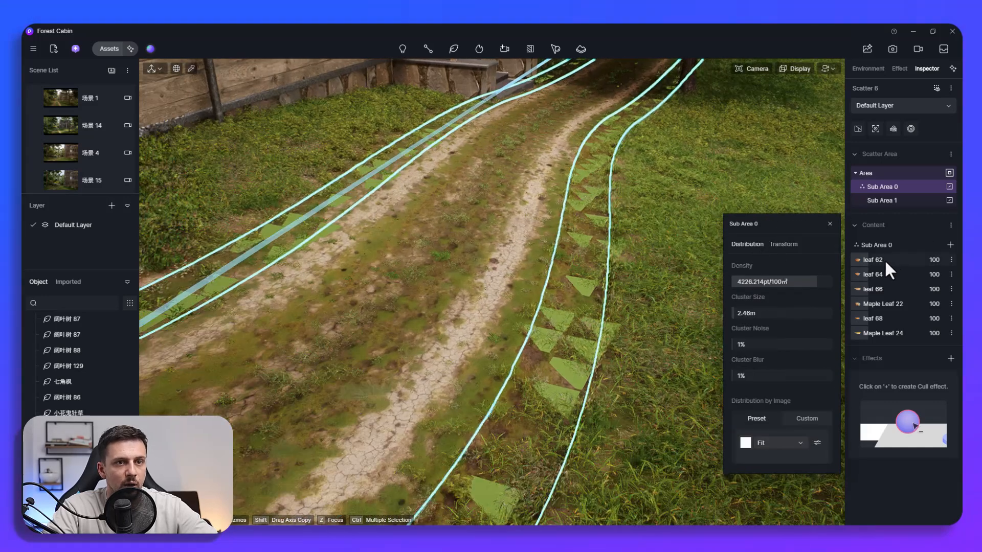
pyautogui.click(871, 259)
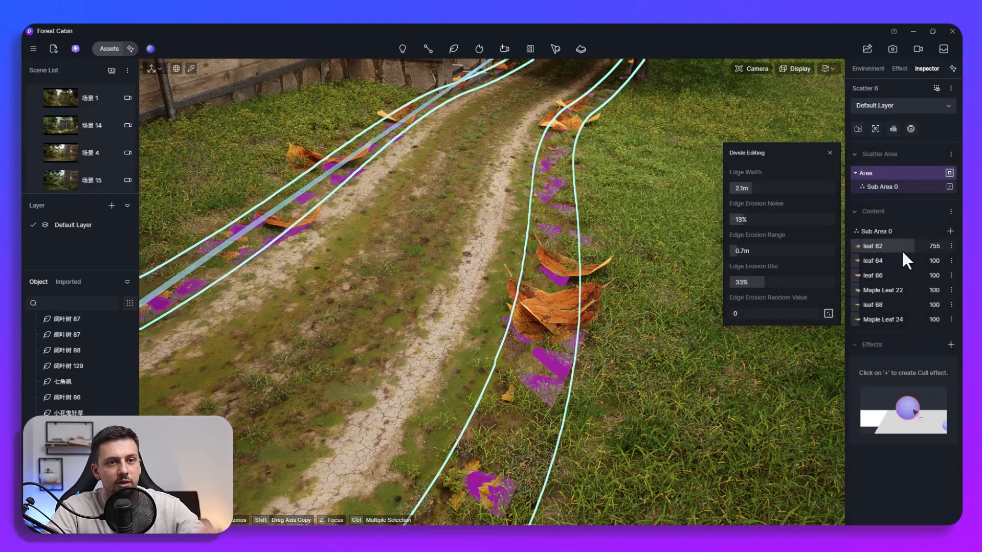
pyautogui.click(872, 245)
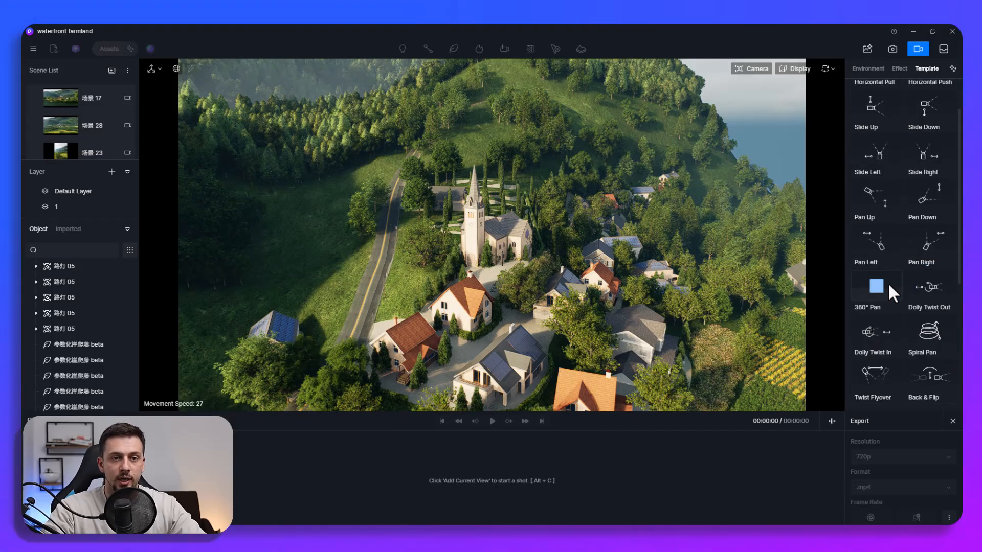
# Create a Twist Flyover shot locked on its camera target, refresh it and play it back
pyautogui.scroll(-3)
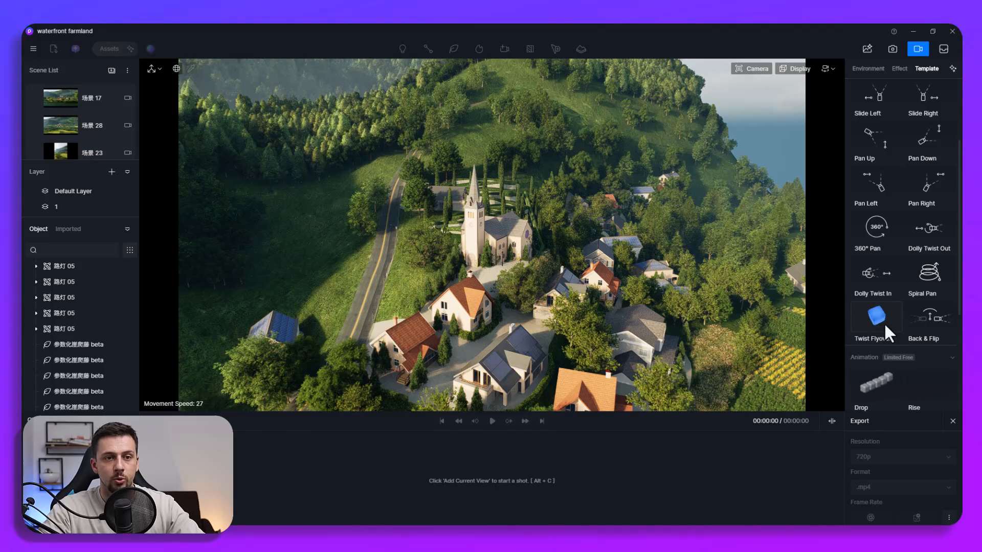
pyautogui.click(874, 322)
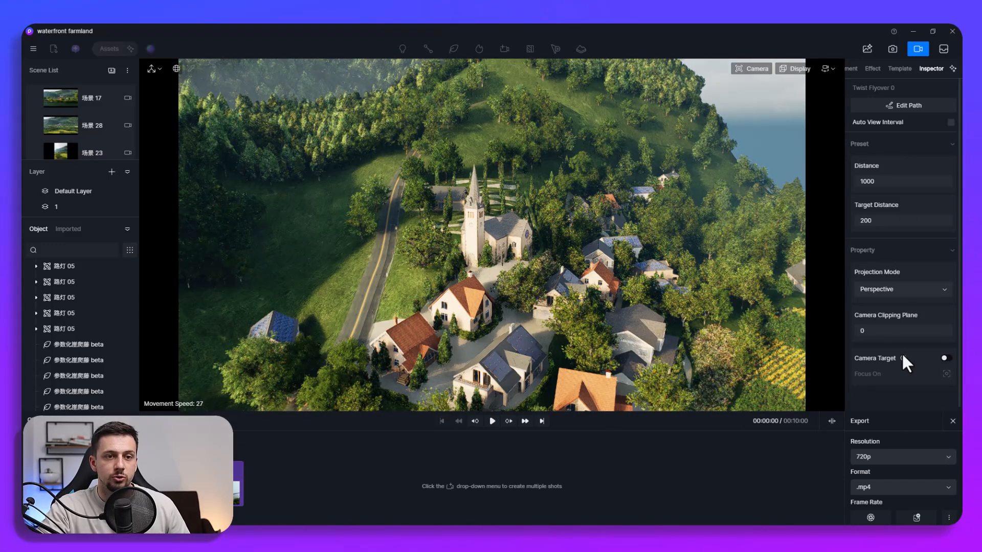
pyautogui.click(945, 358)
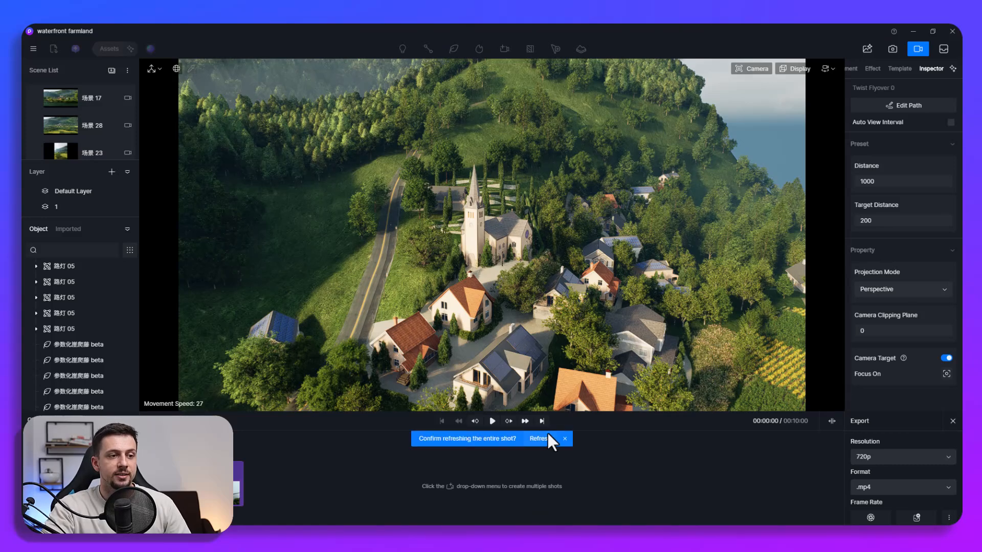
pyautogui.click(537, 438)
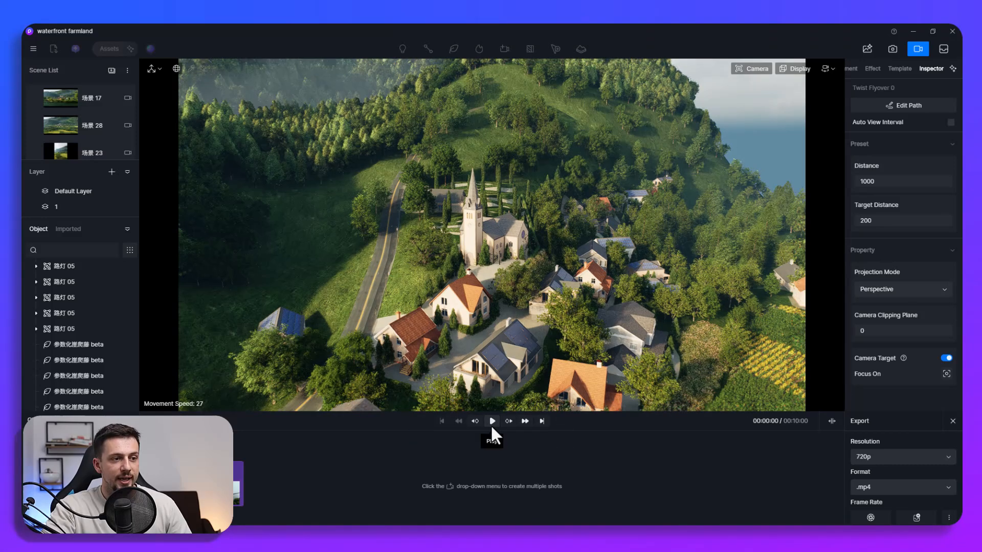
pyautogui.click(492, 420)
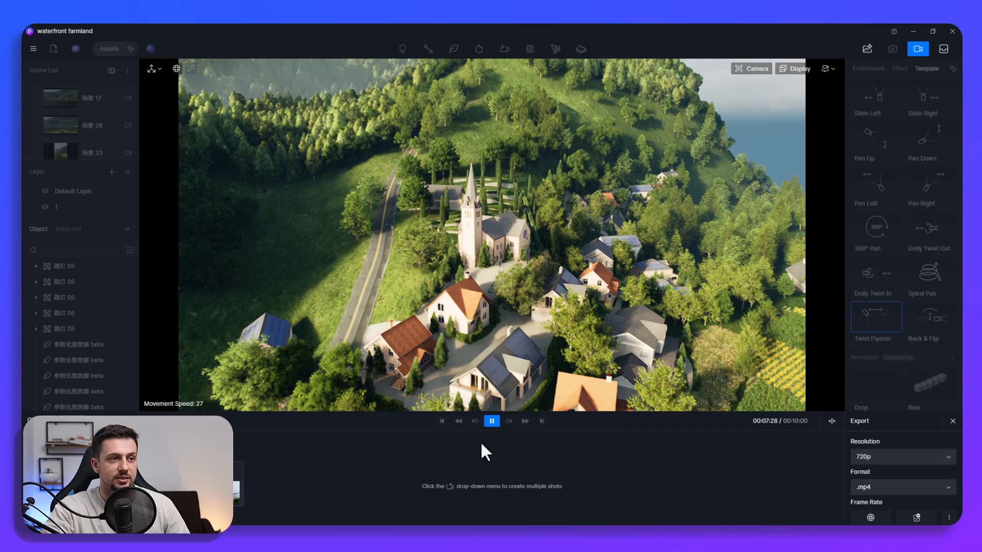
pyautogui.click(492, 420)
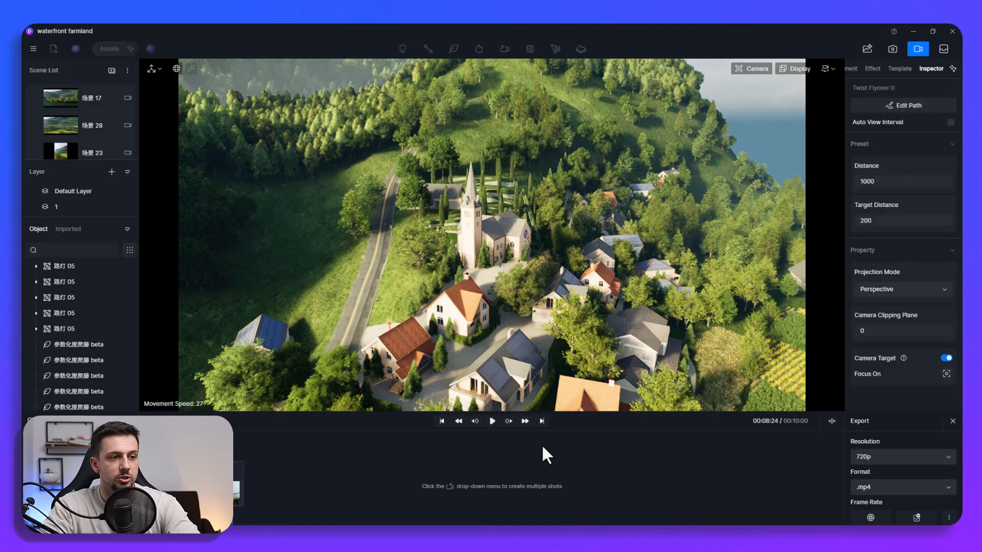
# Add a 360° Pan shot around the village, play it and lock its camera onto the target
pyautogui.click(926, 68)
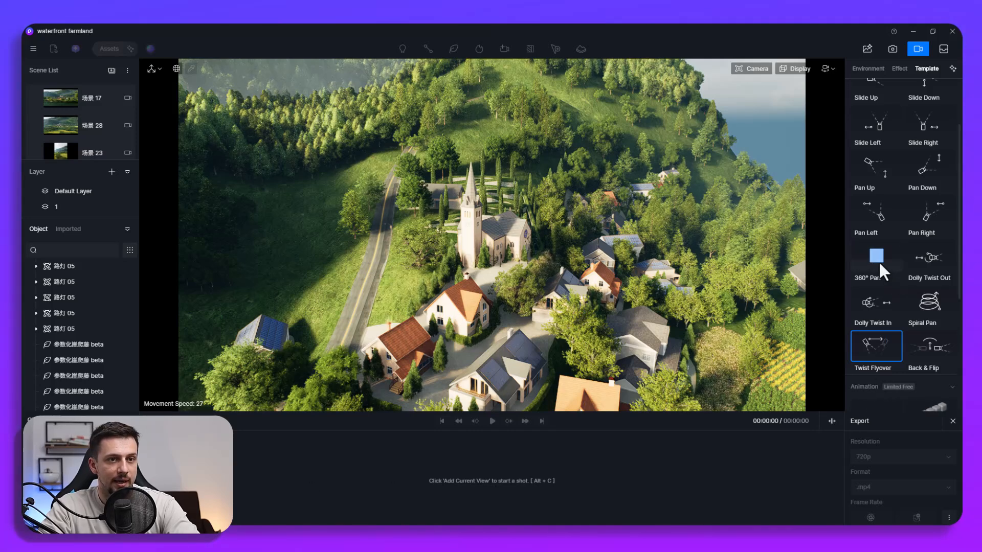
pyautogui.click(875, 256)
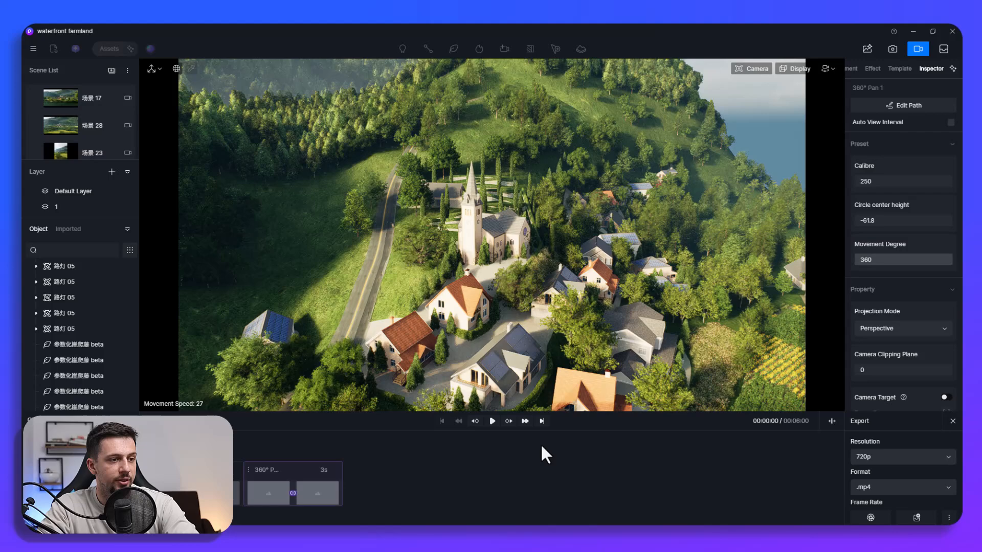
pyautogui.click(492, 421)
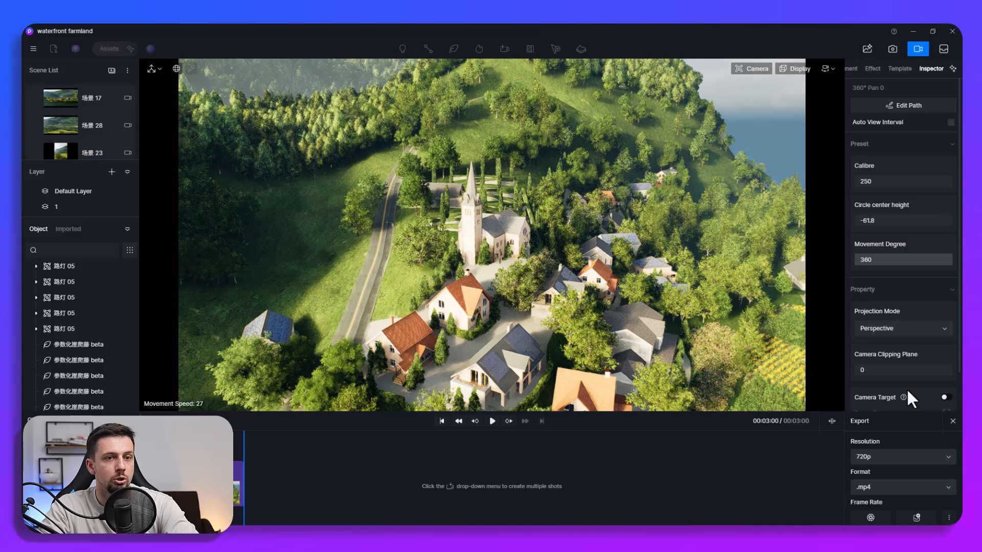
pyautogui.click(945, 396)
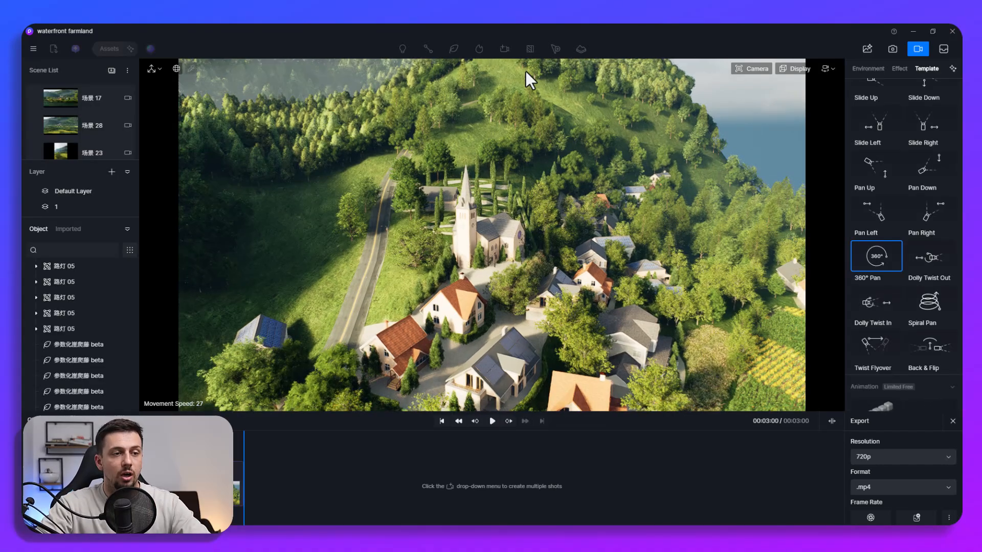
pyautogui.click(898, 69)
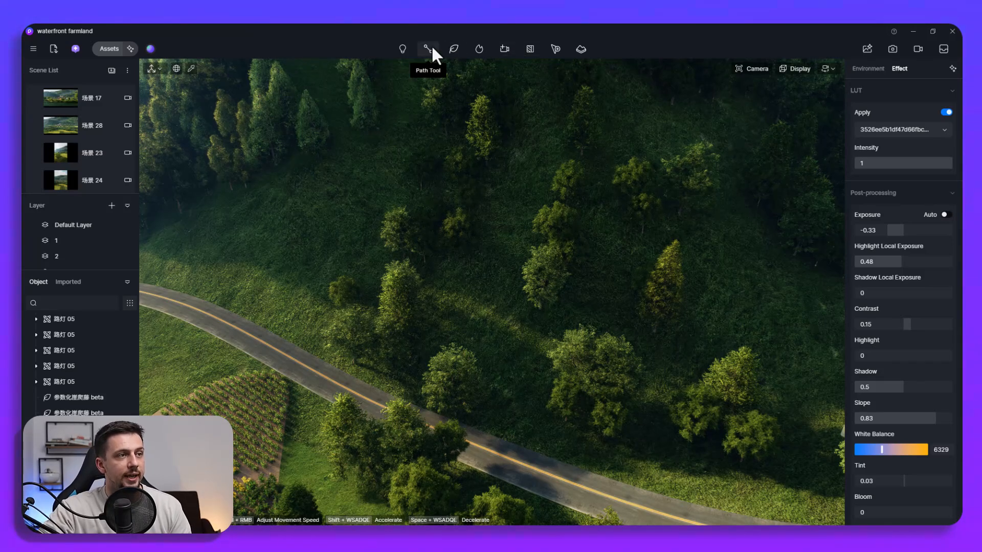
# Draw a path with the Path Tool, placing nodes along the country road from its left end toward the lower right
pyautogui.click(427, 49)
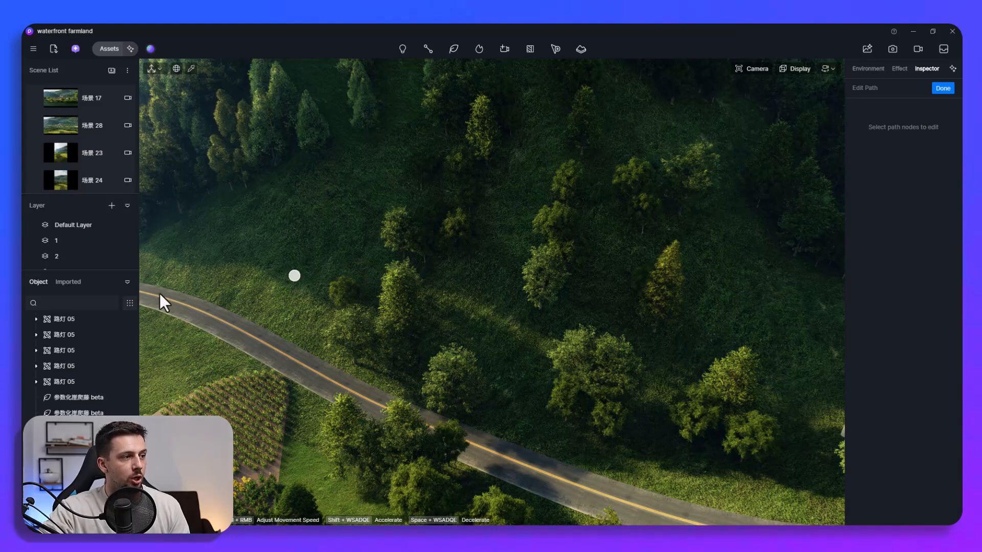
pyautogui.click(294, 275)
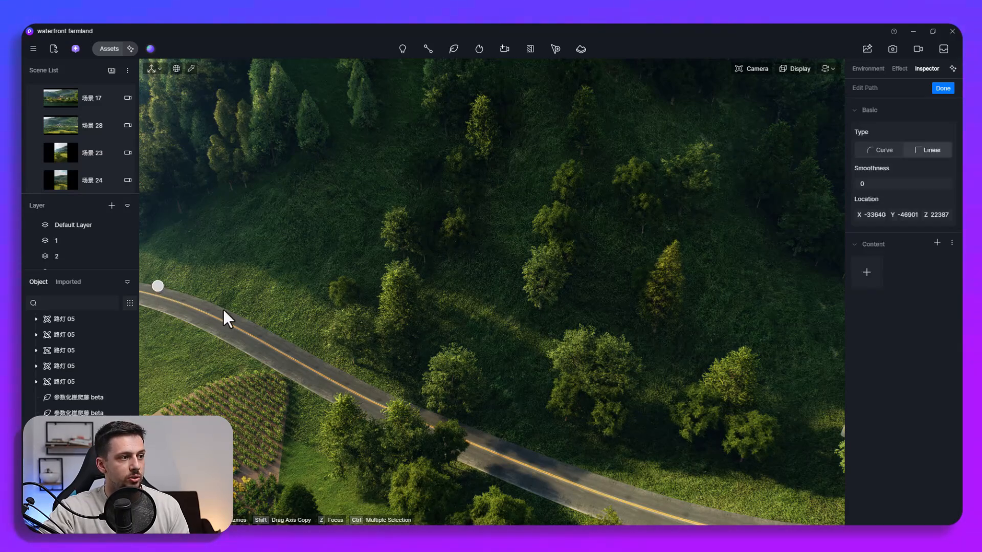
pyautogui.click(237, 316)
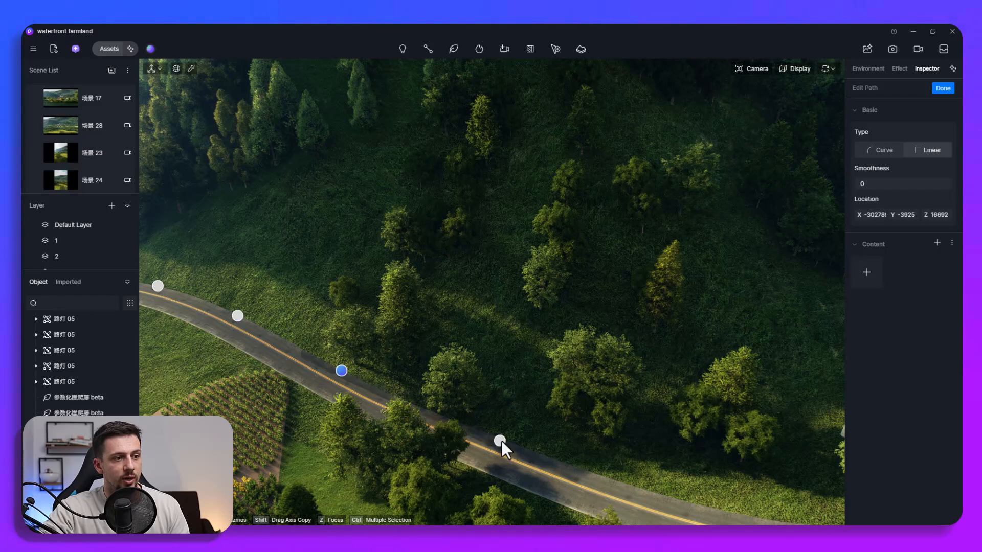
pyautogui.moveTo(342, 370); pyautogui.dragTo(501, 440)
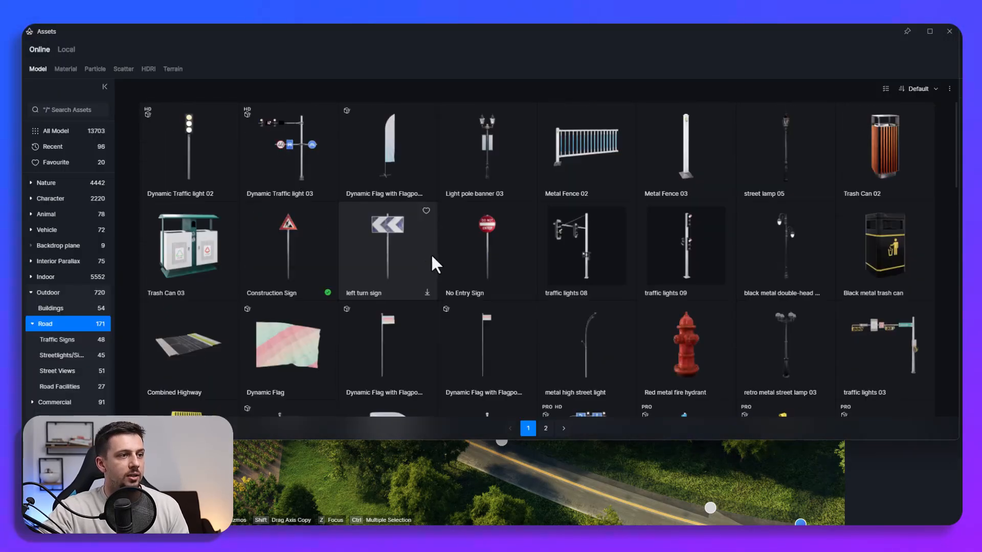
pyautogui.scroll(-3)
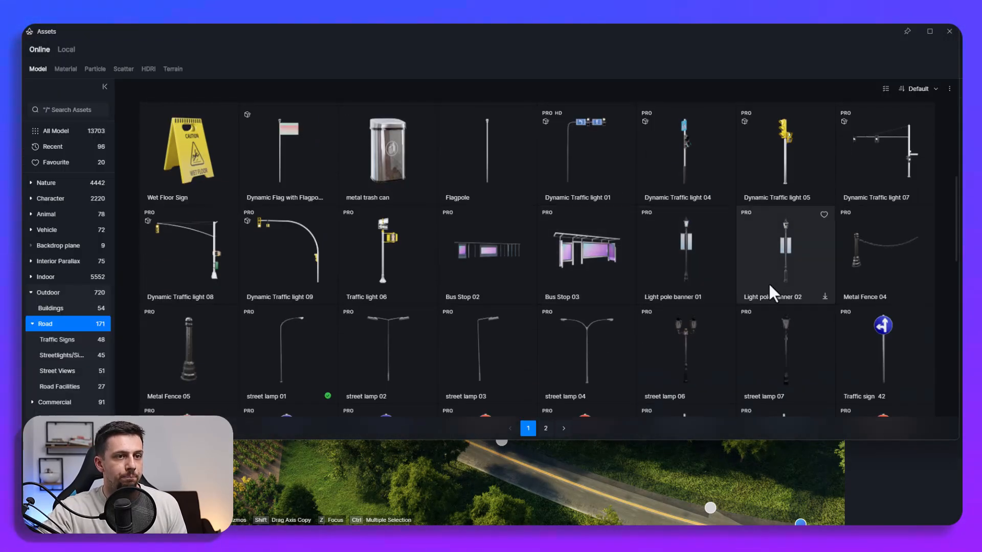
pyautogui.scroll(-3)
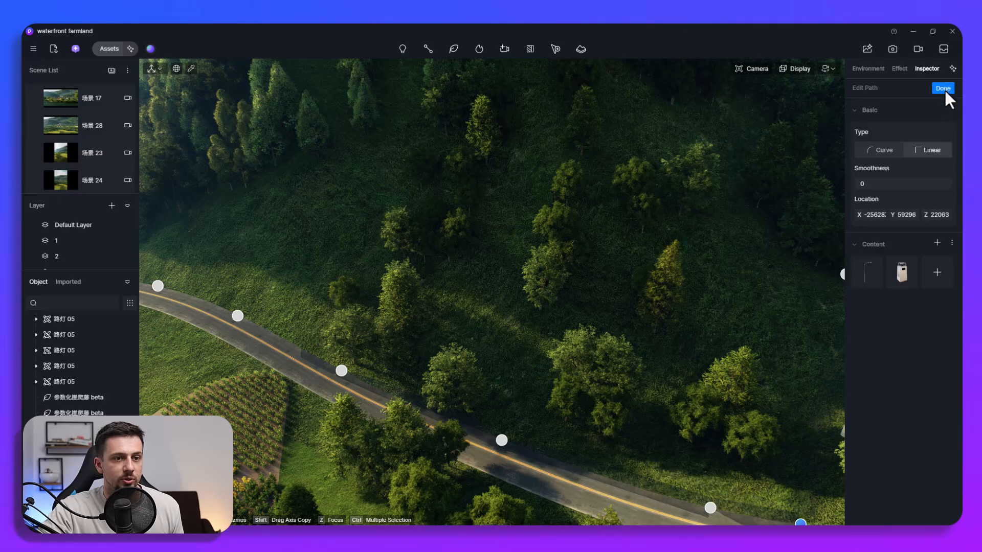
# Finish the path and set density 17, scaling 1.48, with Drop to Ground in Vertical mode
pyautogui.click(942, 88)
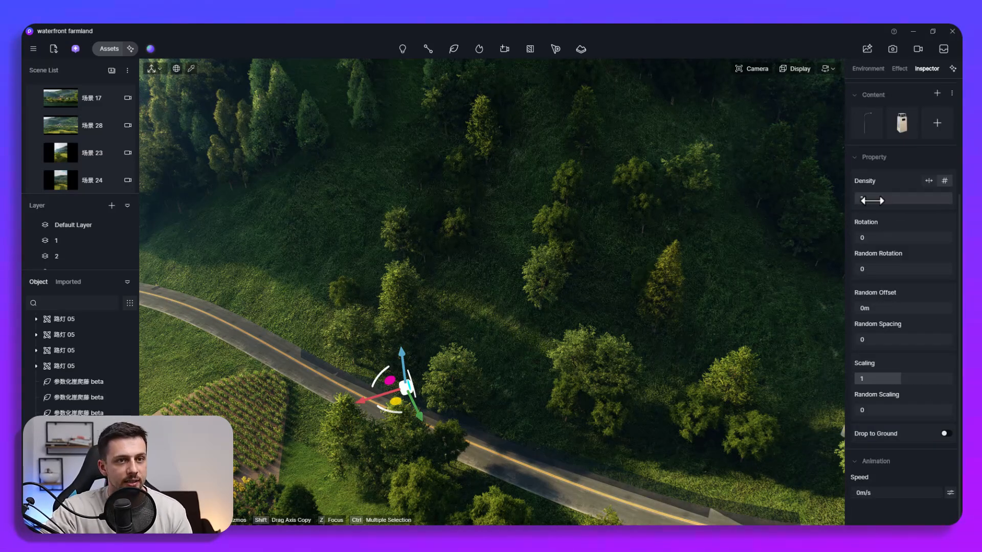
pyautogui.moveTo(865, 200); pyautogui.dragTo(882, 200)
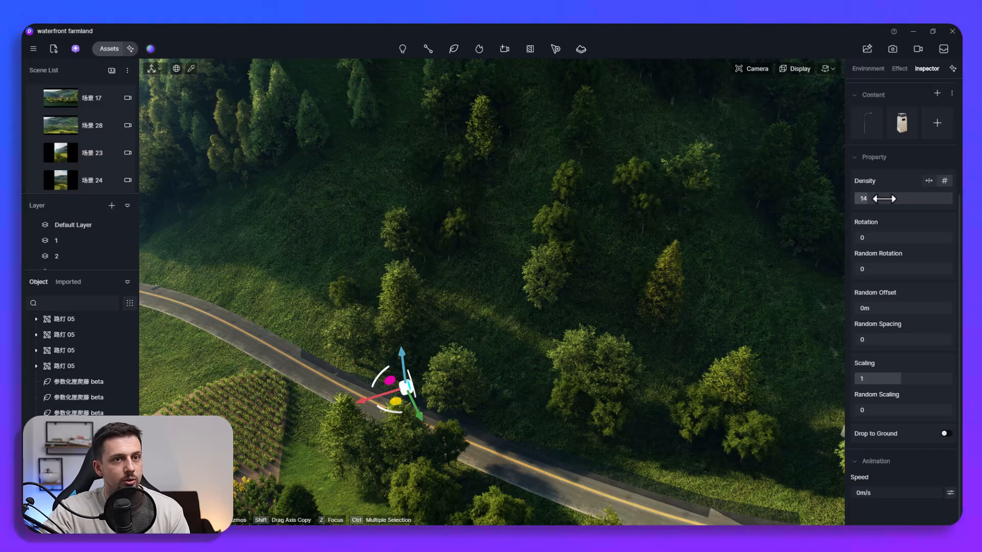
pyautogui.click(945, 434)
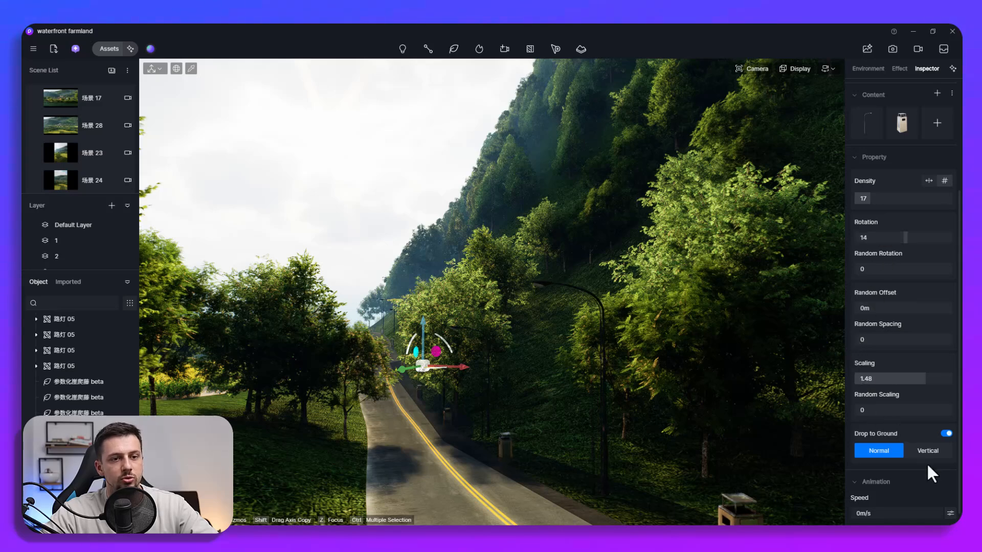
pyautogui.click(927, 450)
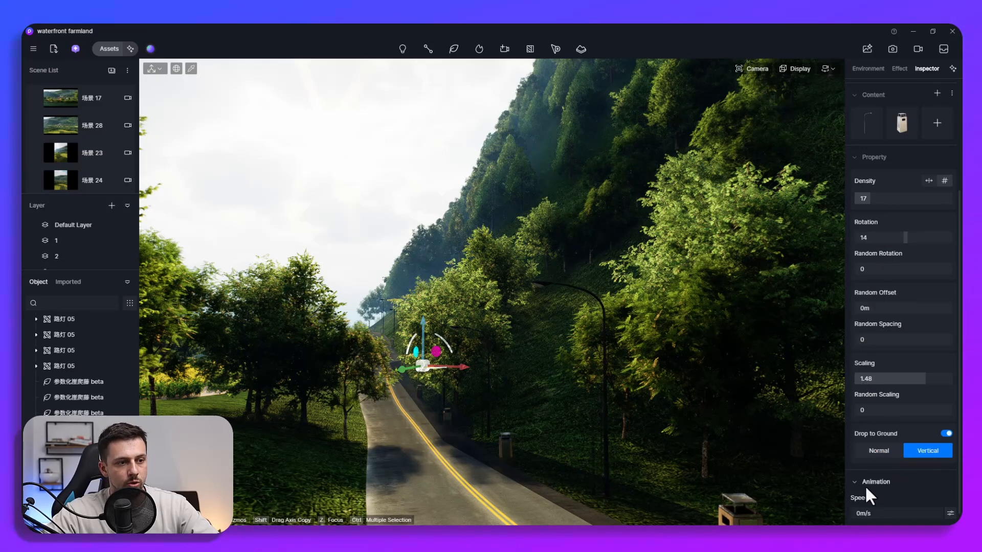